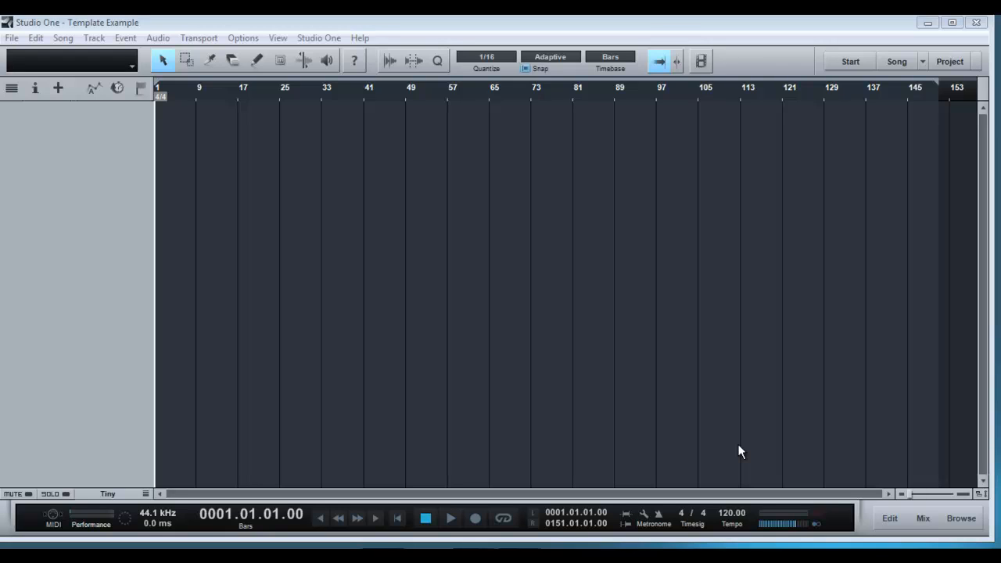
pyautogui.moveTo(770, 79)
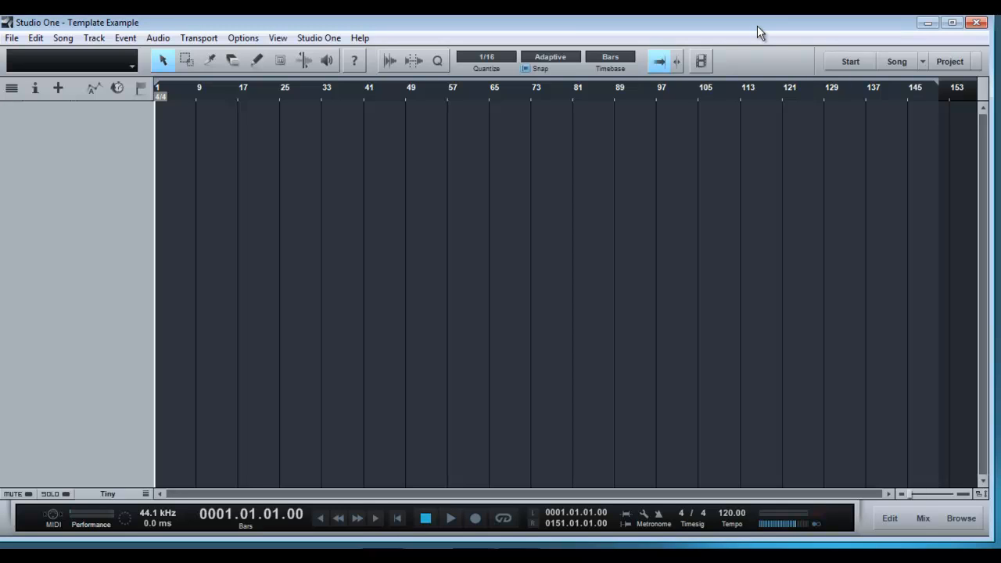
pyautogui.moveTo(328, 28)
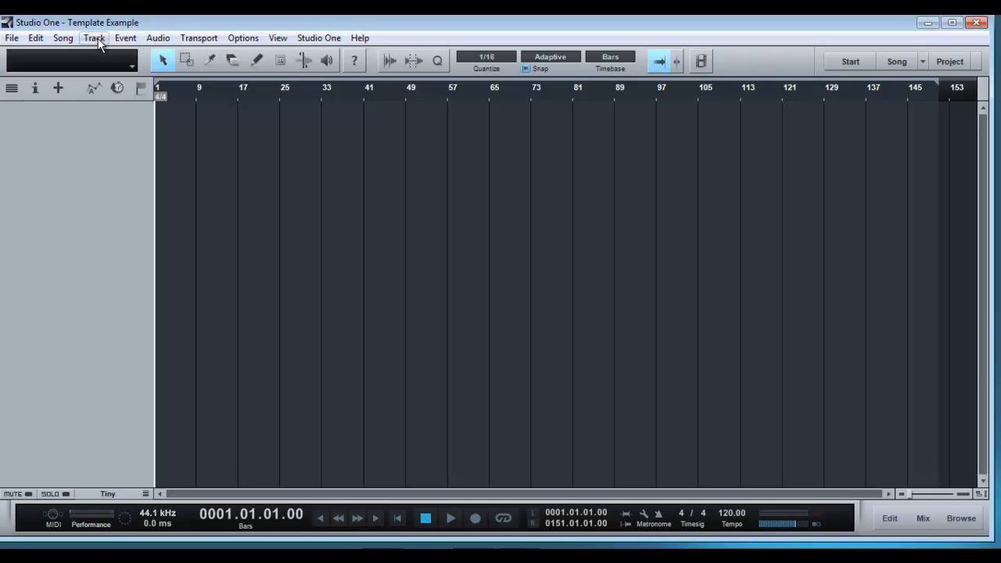
# Add a stereo audio track named Reference Mix via Track > Add Tracks
pyautogui.click(94, 37)
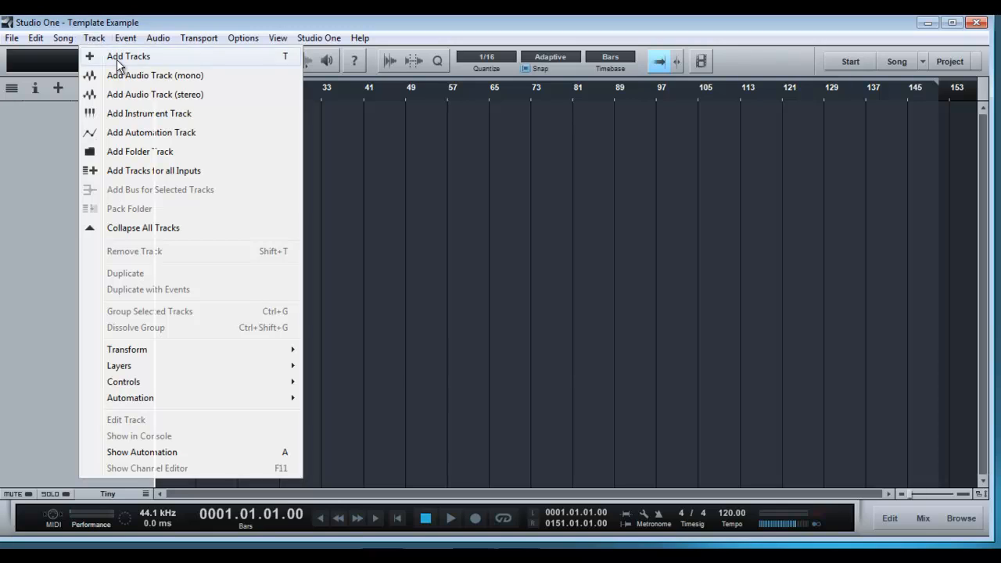
pyautogui.click(128, 56)
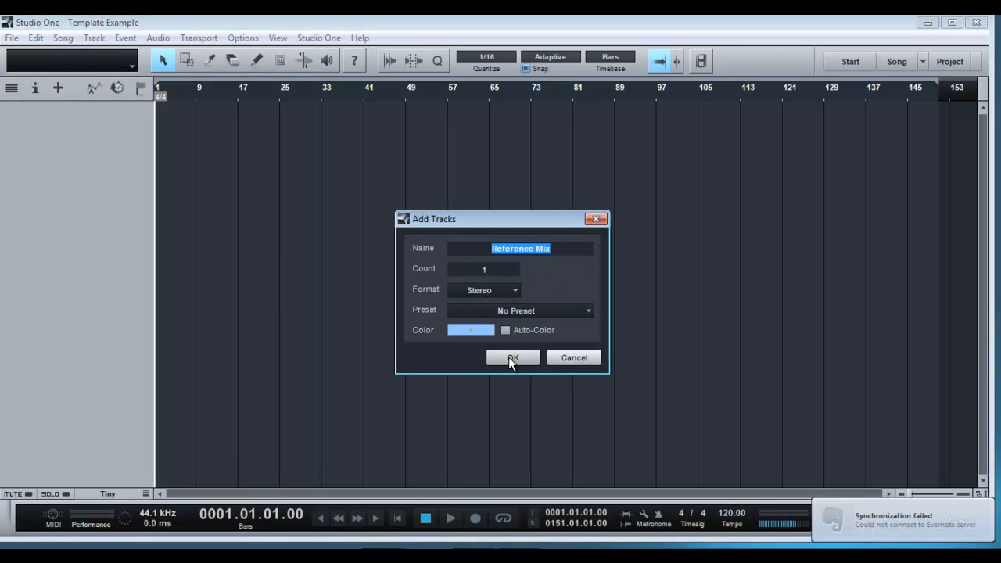
pyautogui.click(513, 357)
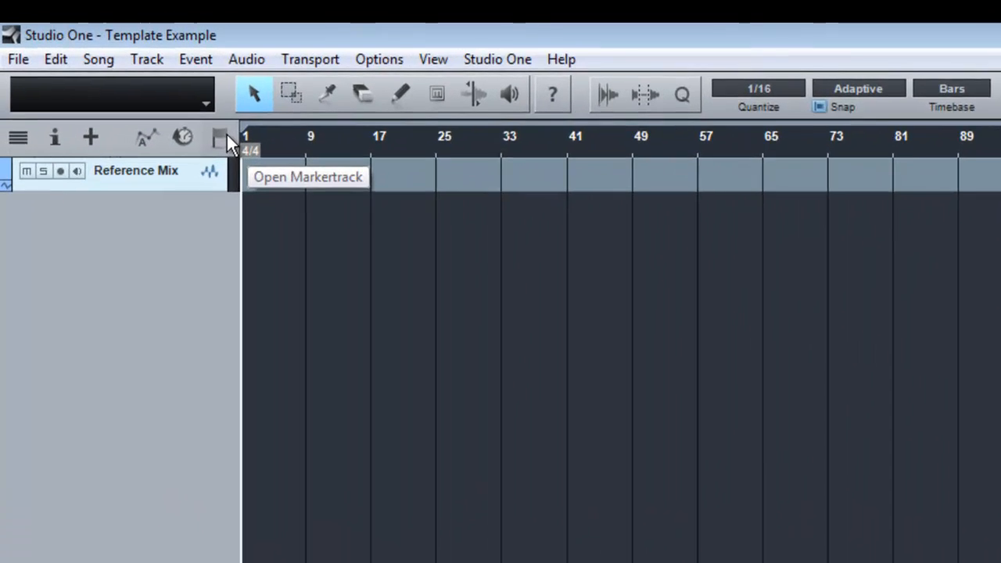
# Show the marker track and move the song position toward bar 23 for a new marker
pyautogui.click(219, 138)
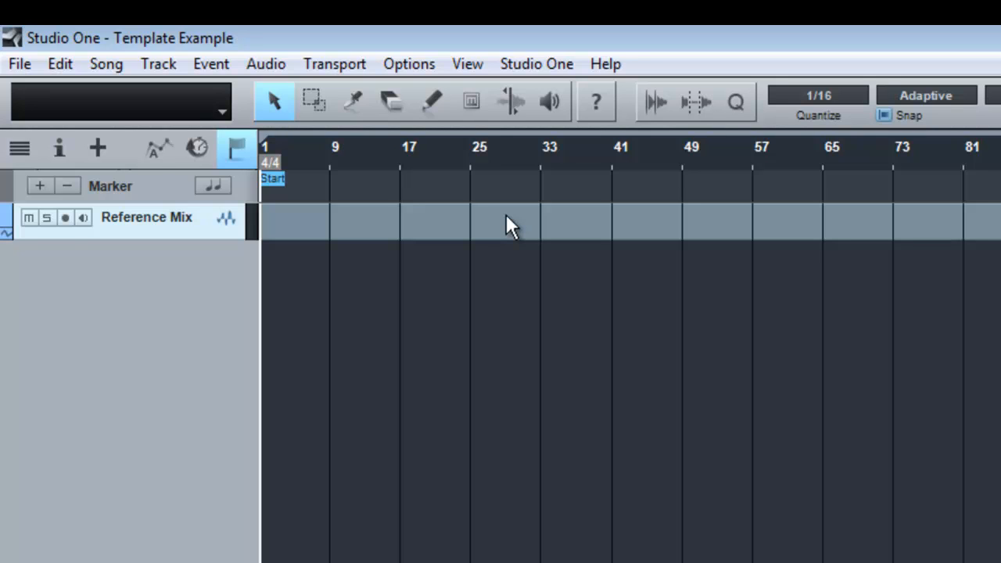
pyautogui.moveTo(415, 175)
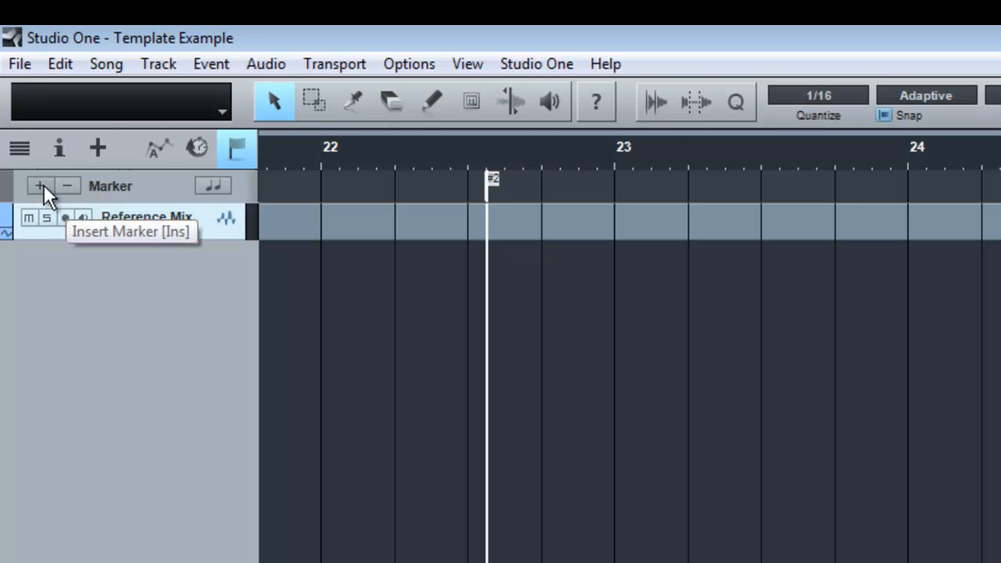
pyautogui.moveTo(310, 203)
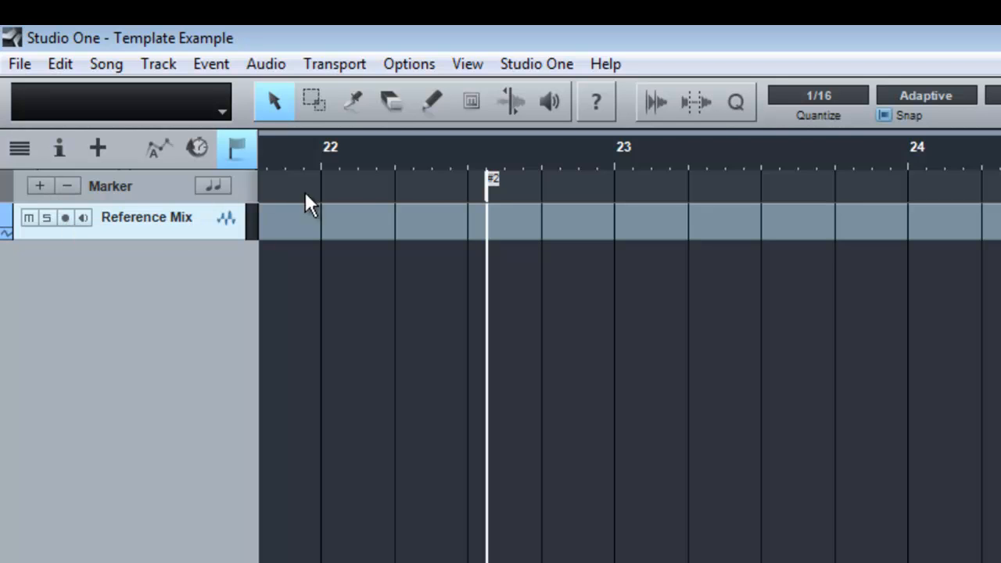
pyautogui.moveTo(498, 187)
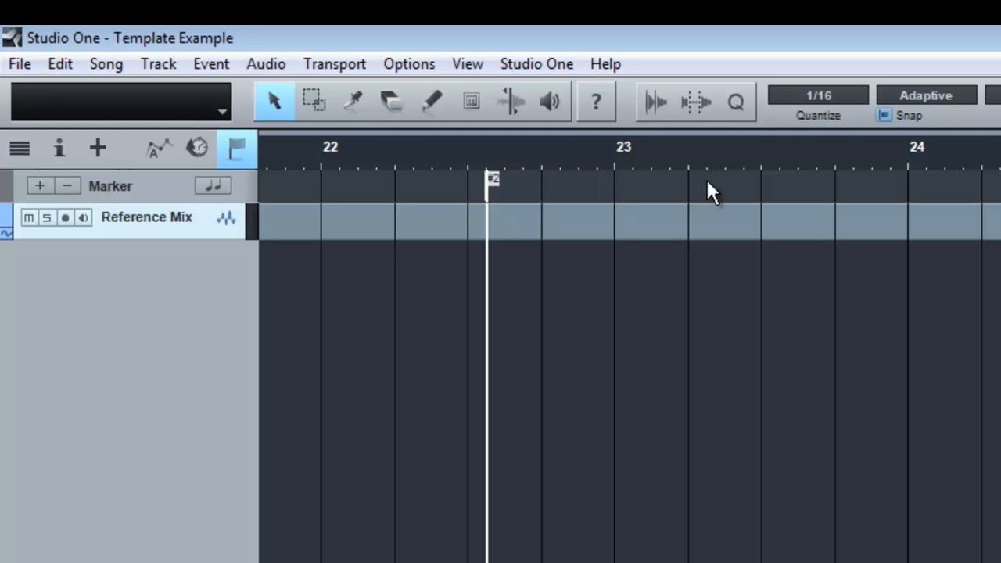
pyautogui.click(748, 164)
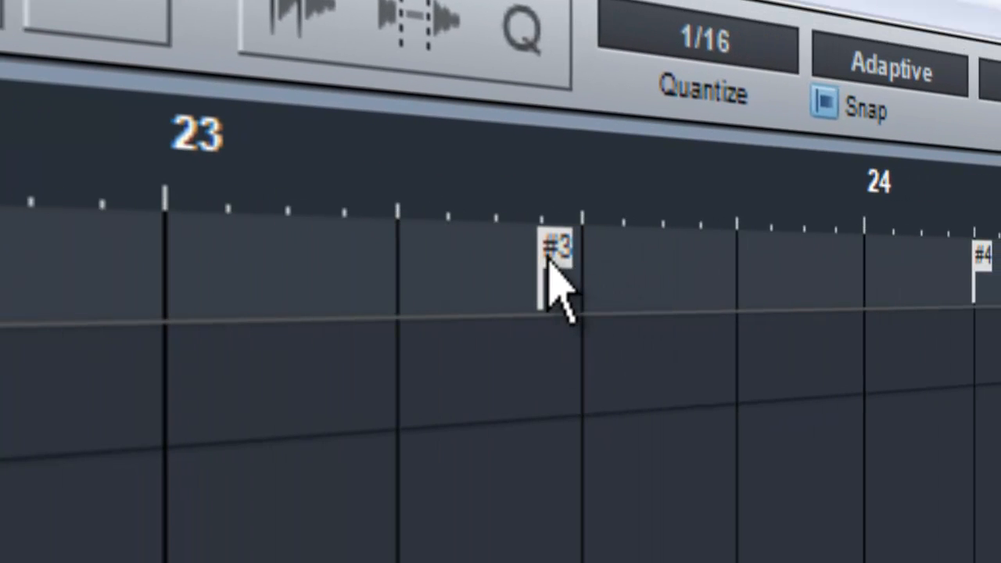
# Rename the numbered markers to section names such as Verse and Chorus
pyautogui.click(556, 247)
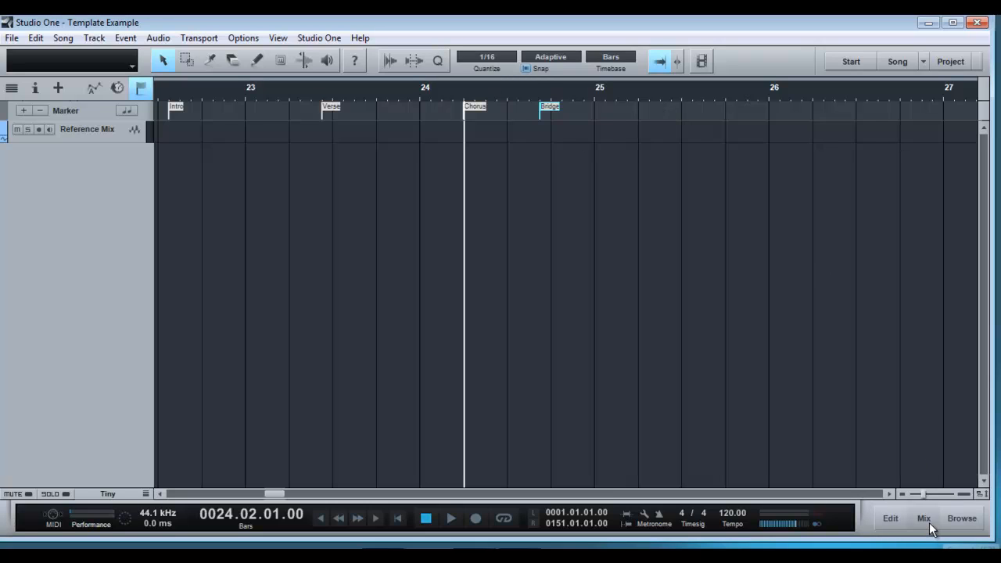
# Switch to the mixing console showing Reference Mix beside the Main output
pyautogui.click(923, 518)
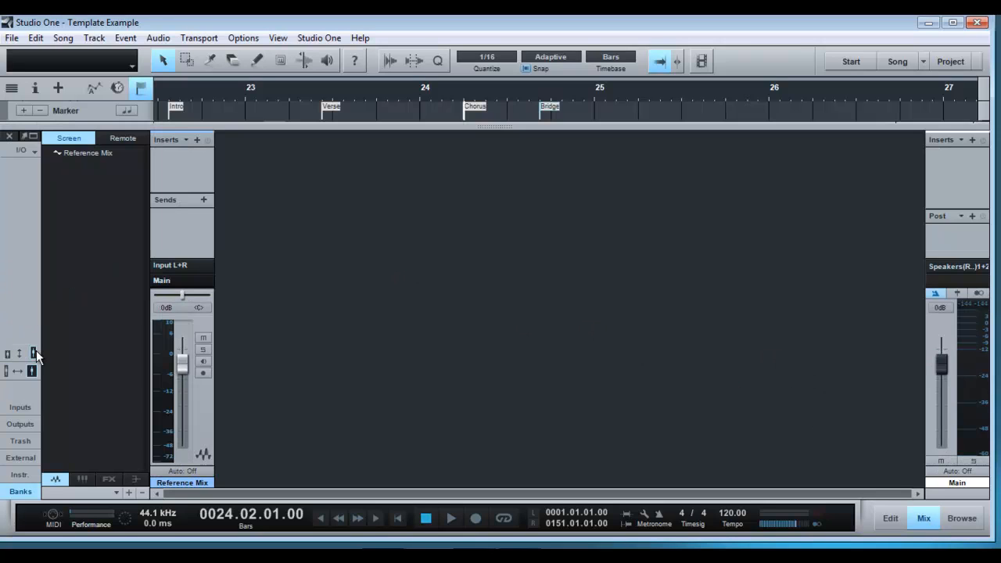
pyautogui.moveTo(195, 301)
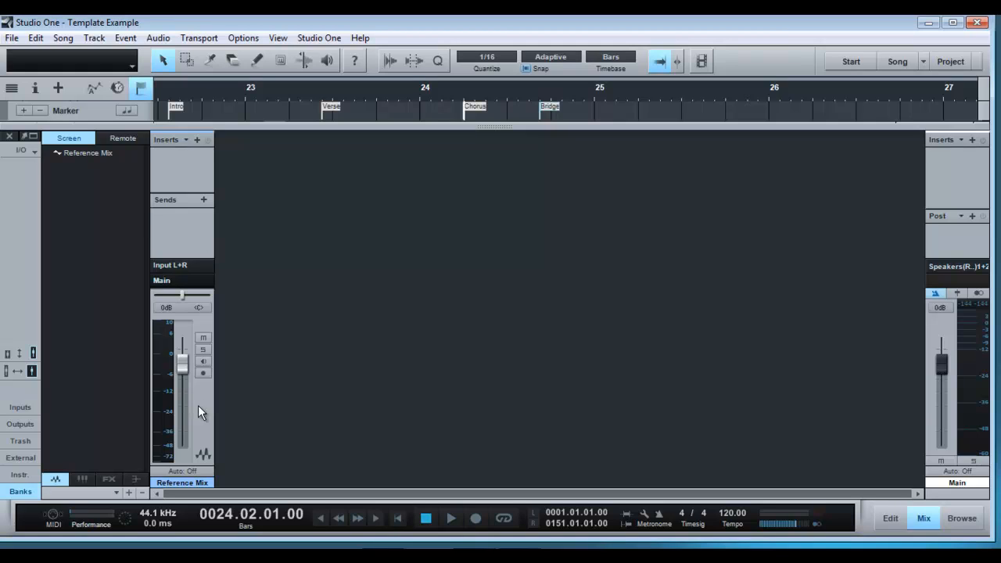
pyautogui.moveTo(230, 391)
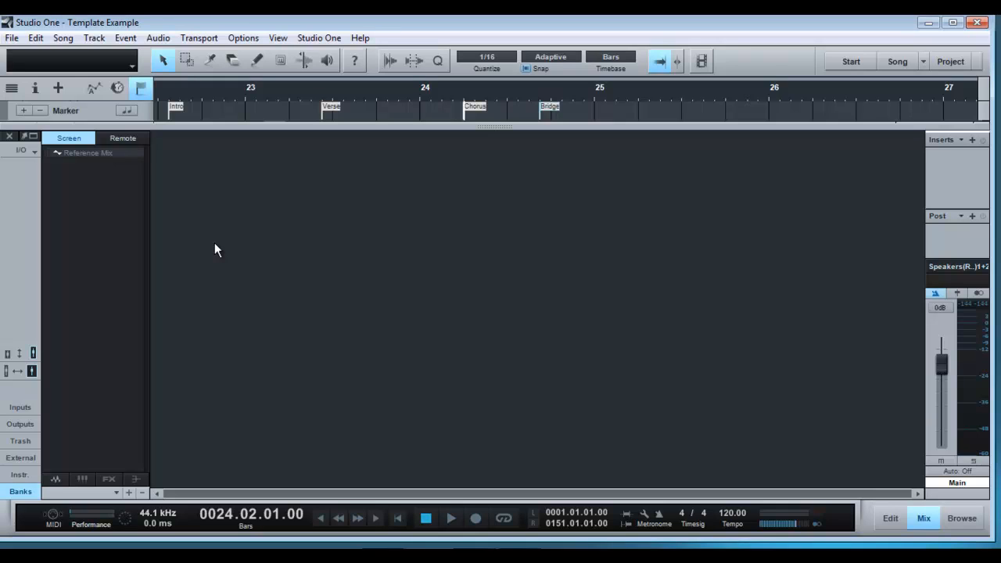
# Add bus channels from the empty console area until Bus 1 through Bus 4 exist
pyautogui.rightClick(217, 250)
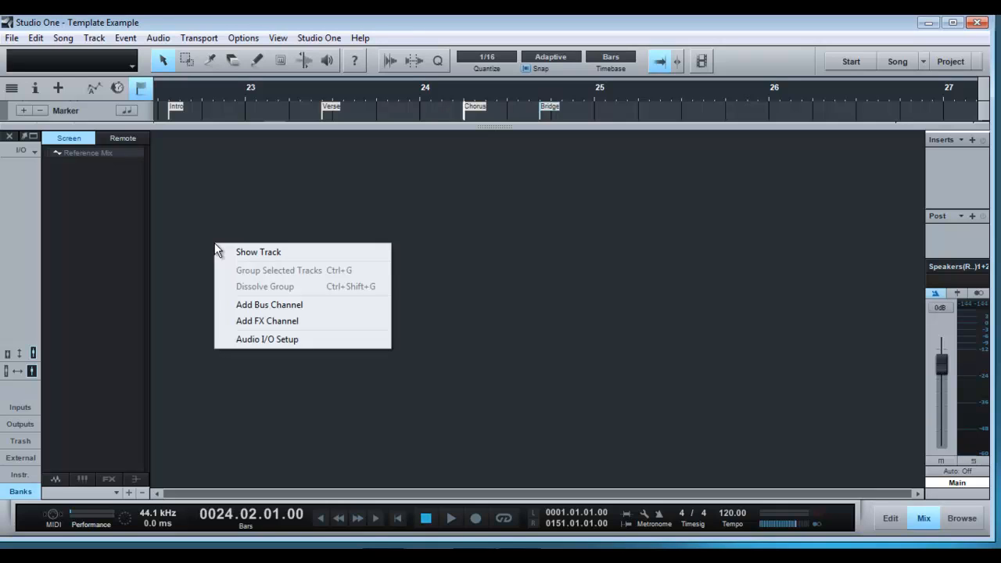
pyautogui.moveTo(335, 294)
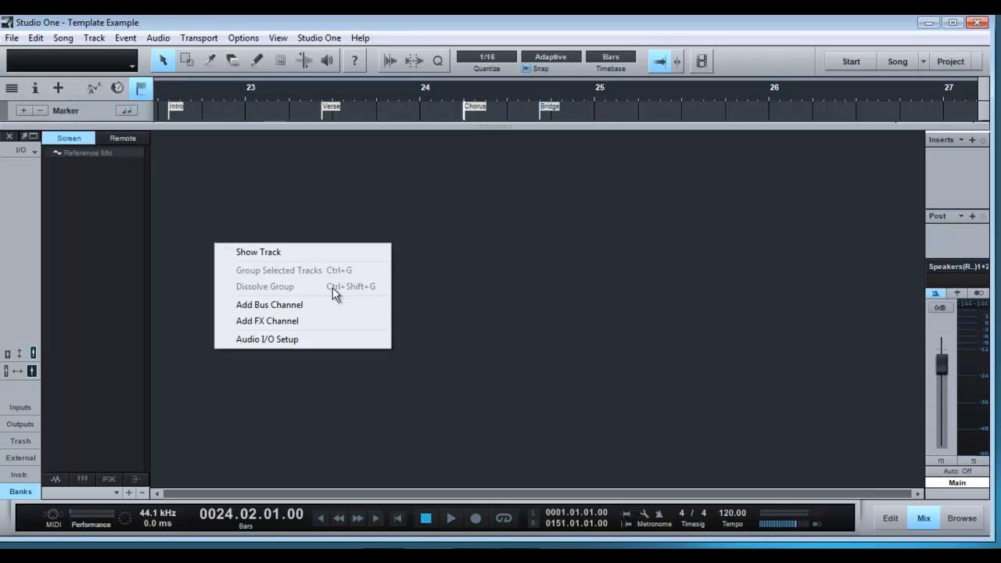
pyautogui.moveTo(285, 303)
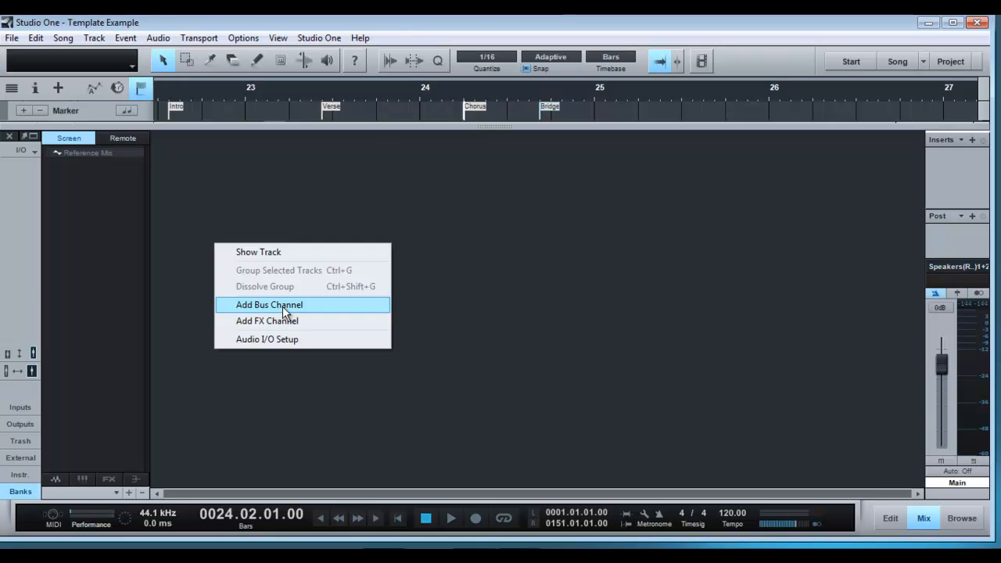
pyautogui.click(269, 303)
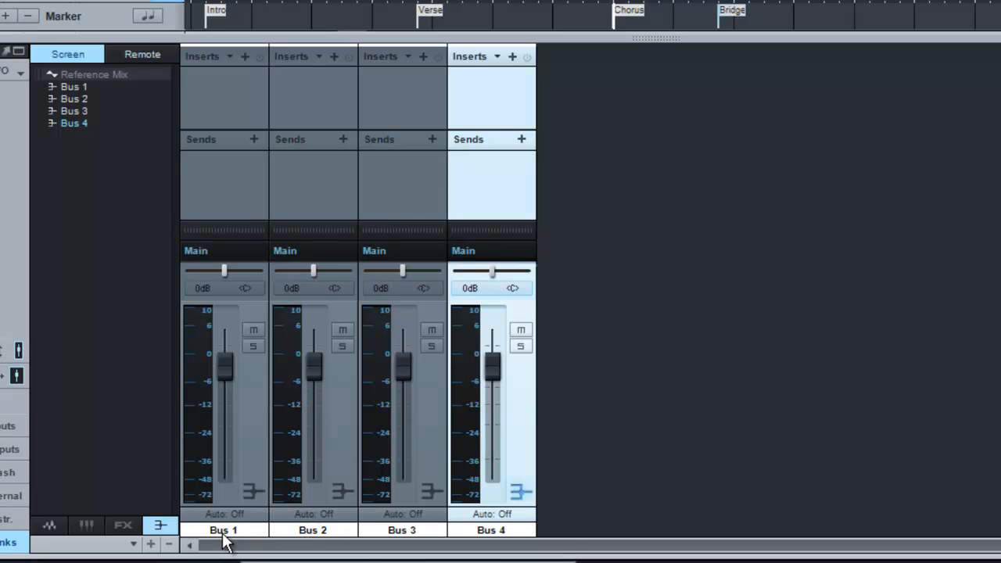
# Rename the buses Drums Bus, Guitar Bus, Keys Bus and Vocals Bus
pyautogui.doubleClick(224, 531)
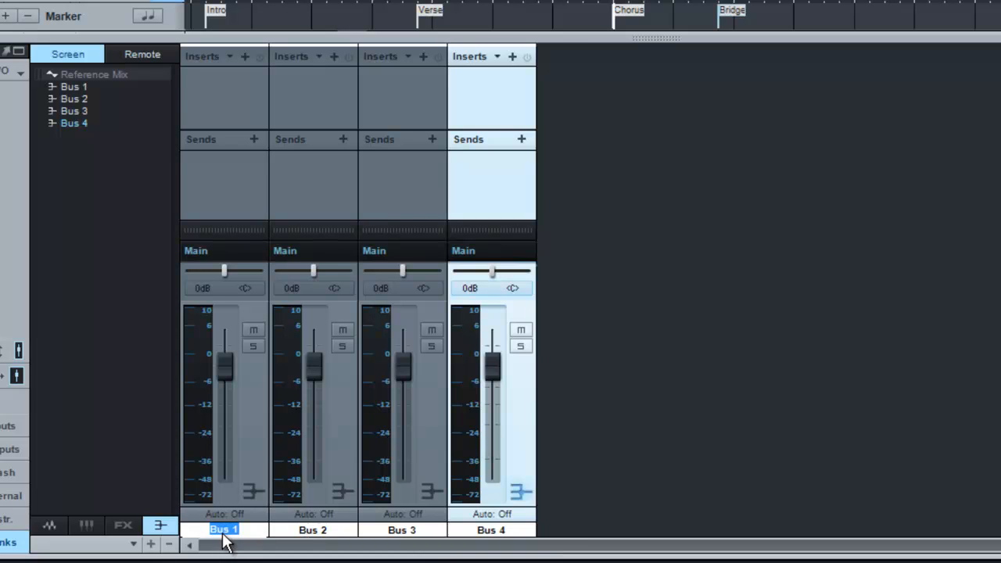
pyautogui.write('Drums')
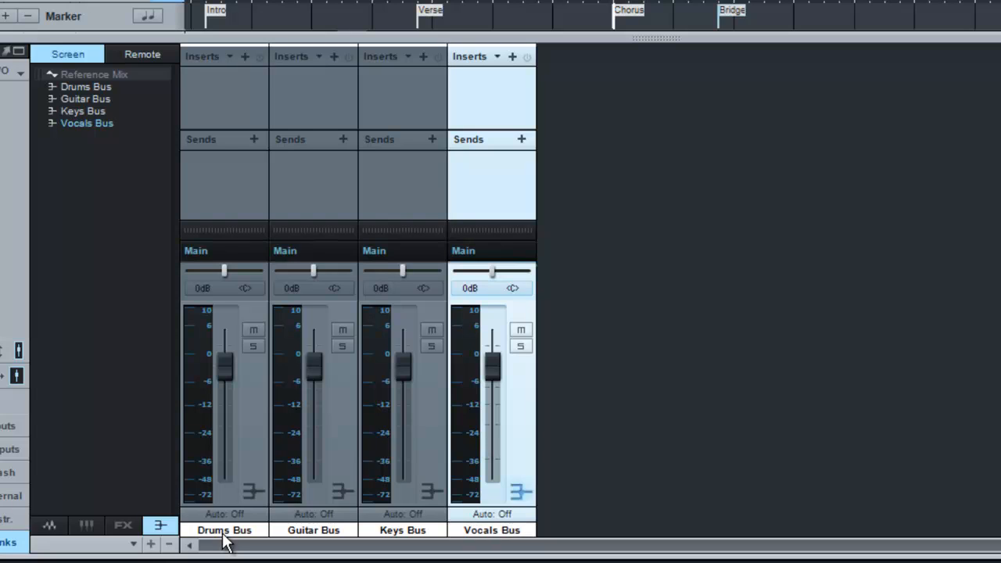
pyautogui.moveTo(259, 410)
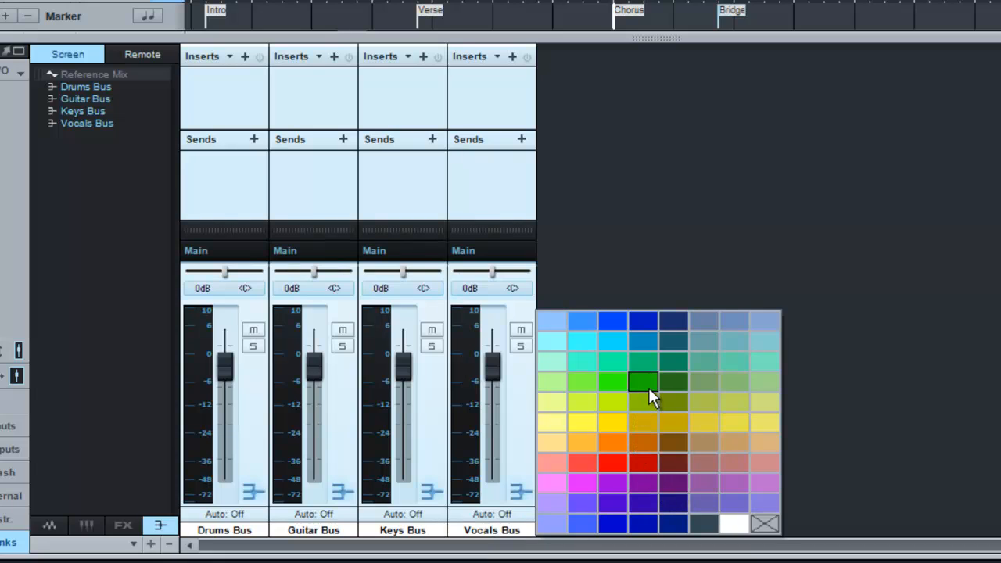
# Colour the Drums, Guitar, Keys and Vocals buses green
pyautogui.click(641, 382)
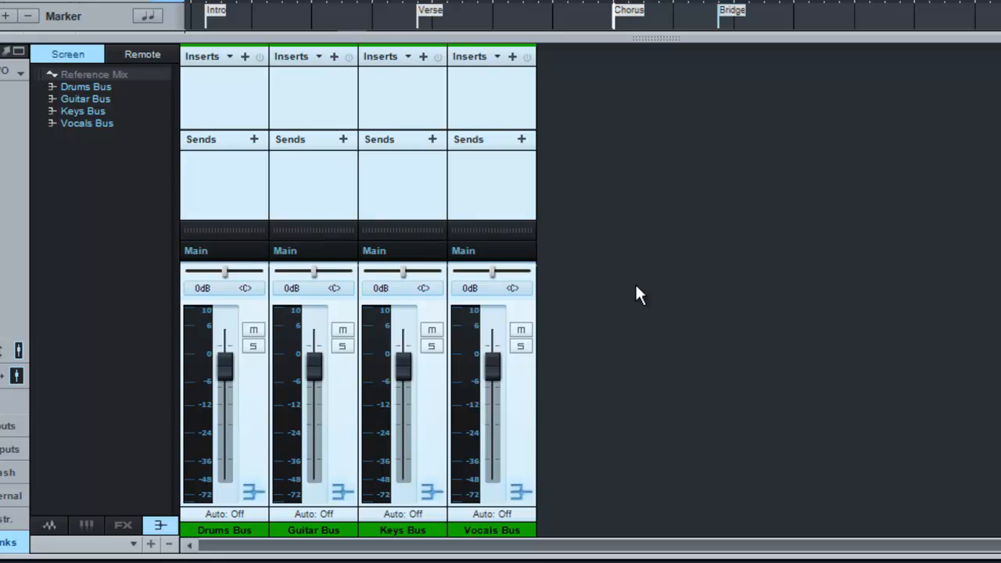
pyautogui.moveTo(651, 272)
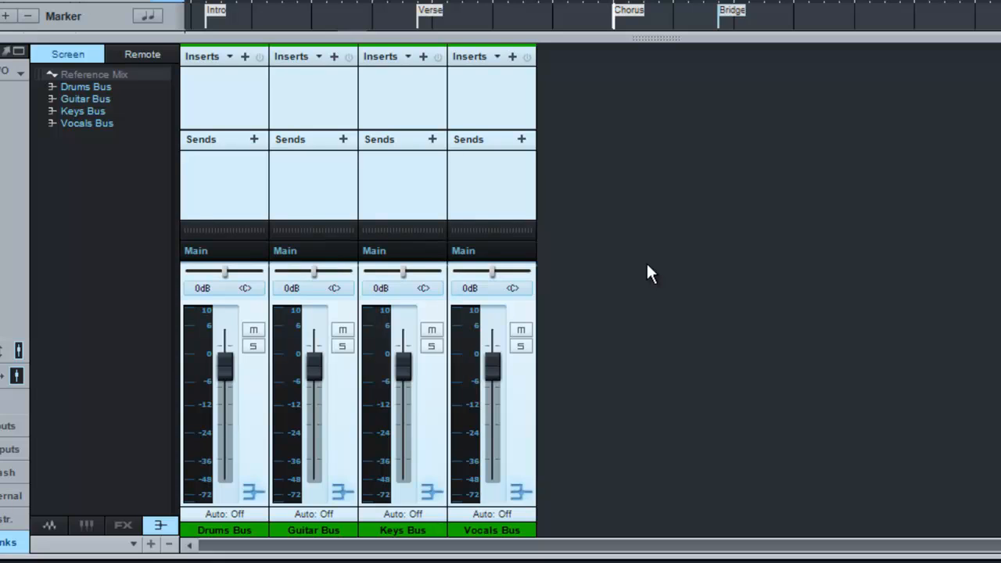
# Add a fifth bus channel named Music Bus and colour it dark blue
pyautogui.rightClick(650, 272)
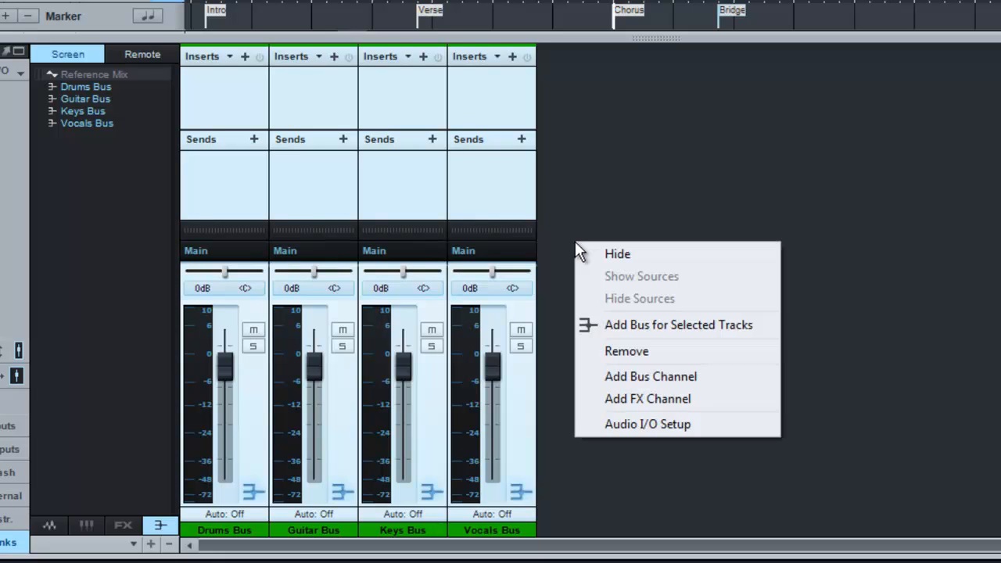
pyautogui.click(651, 376)
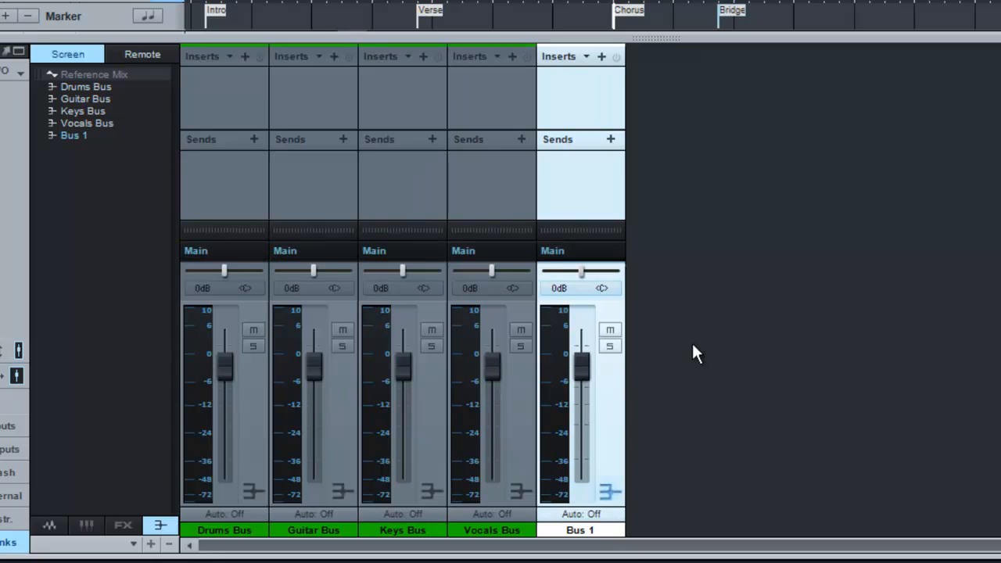
pyautogui.moveTo(582, 535)
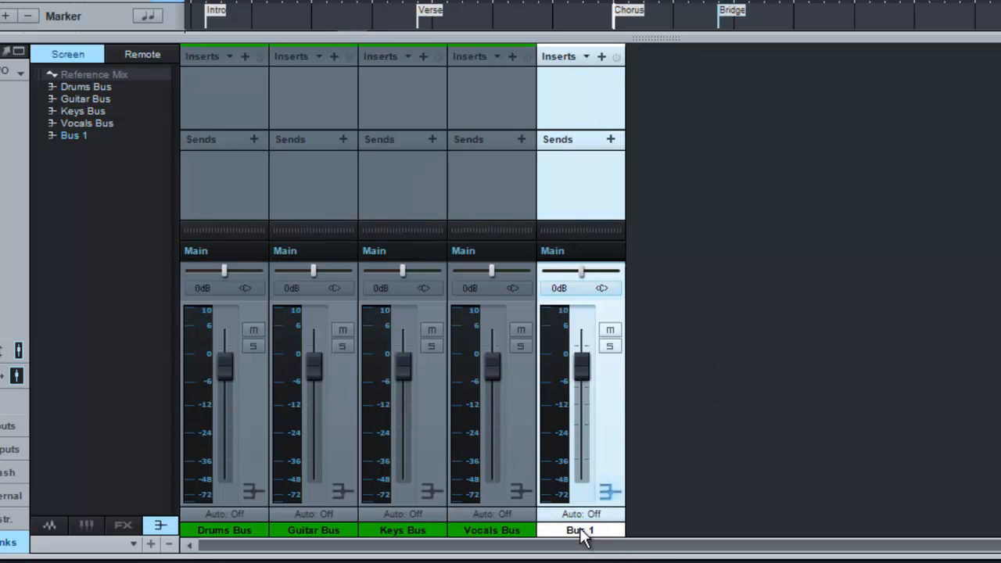
pyautogui.moveTo(581, 531)
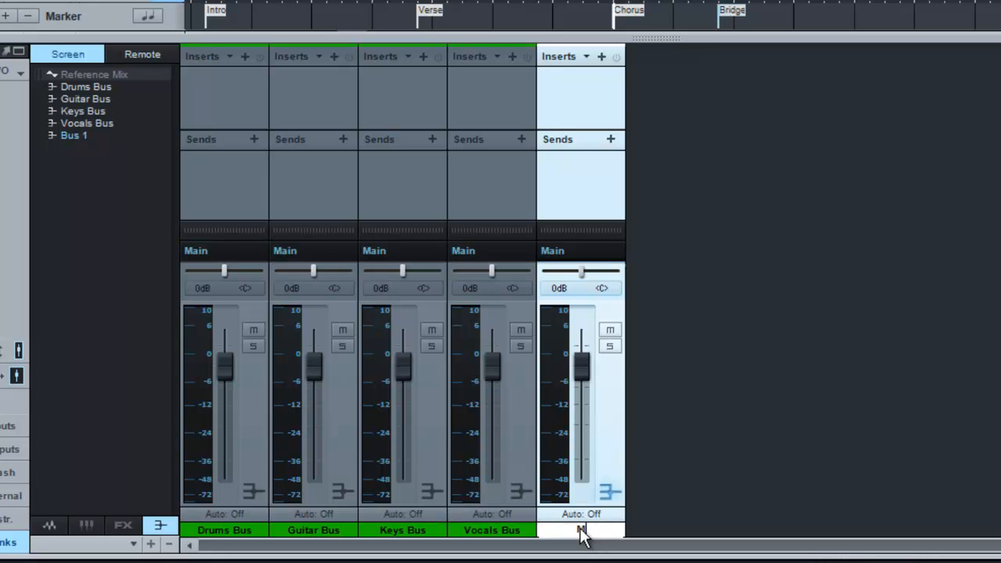
pyautogui.write('Mas')
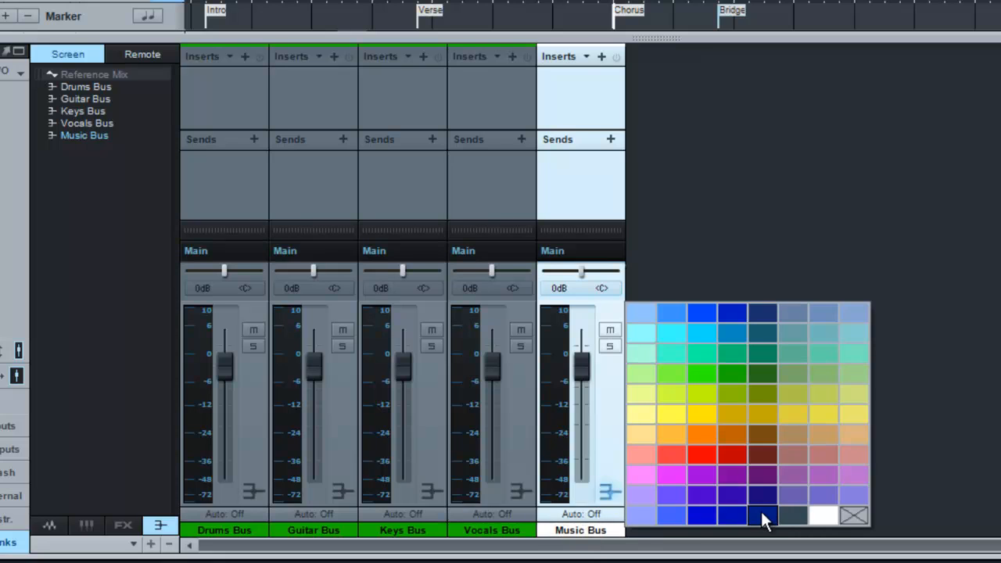
pyautogui.click(764, 516)
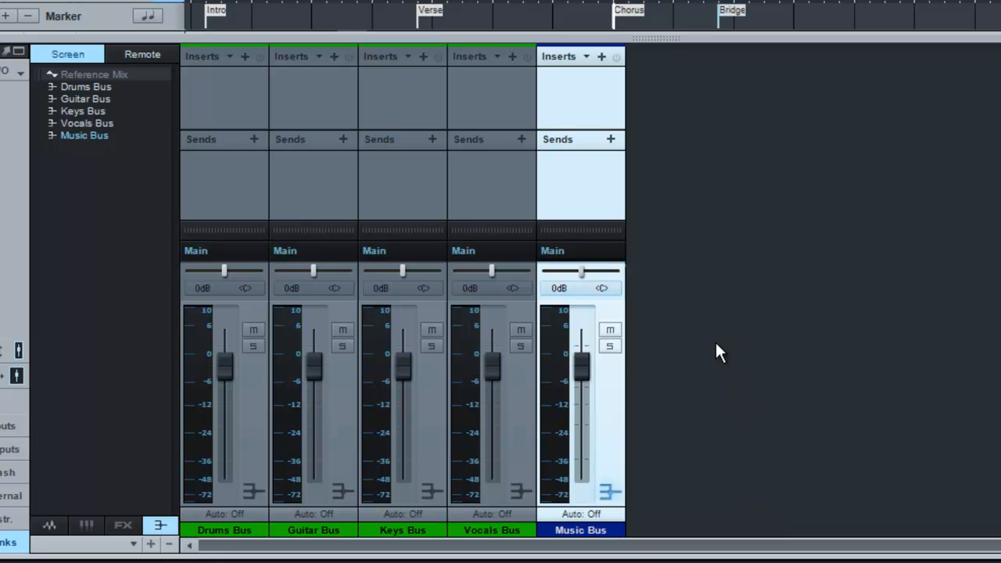
# Add a sixth bus channel named Sub Mix and colour it red
pyautogui.rightClick(720, 352)
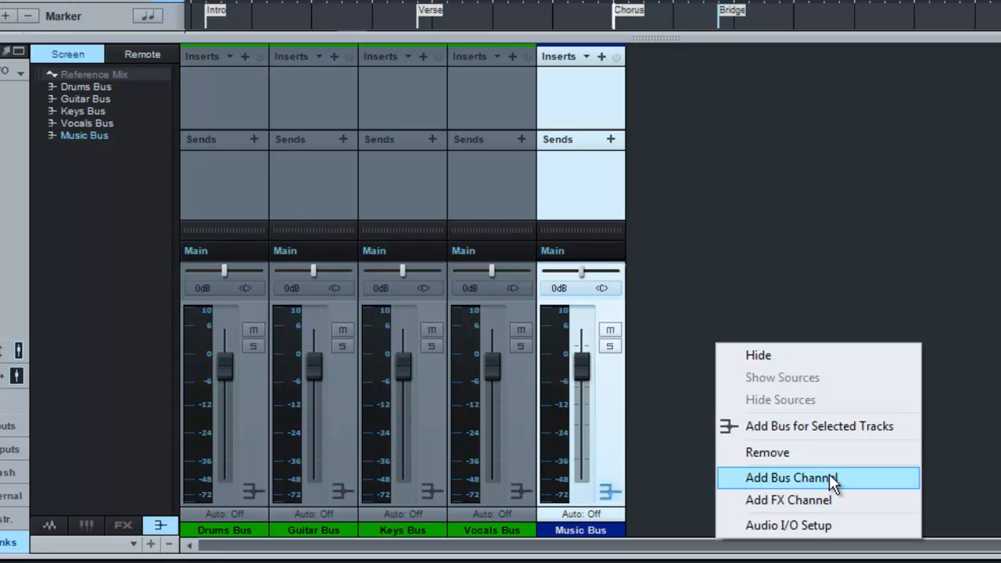
pyautogui.click(792, 479)
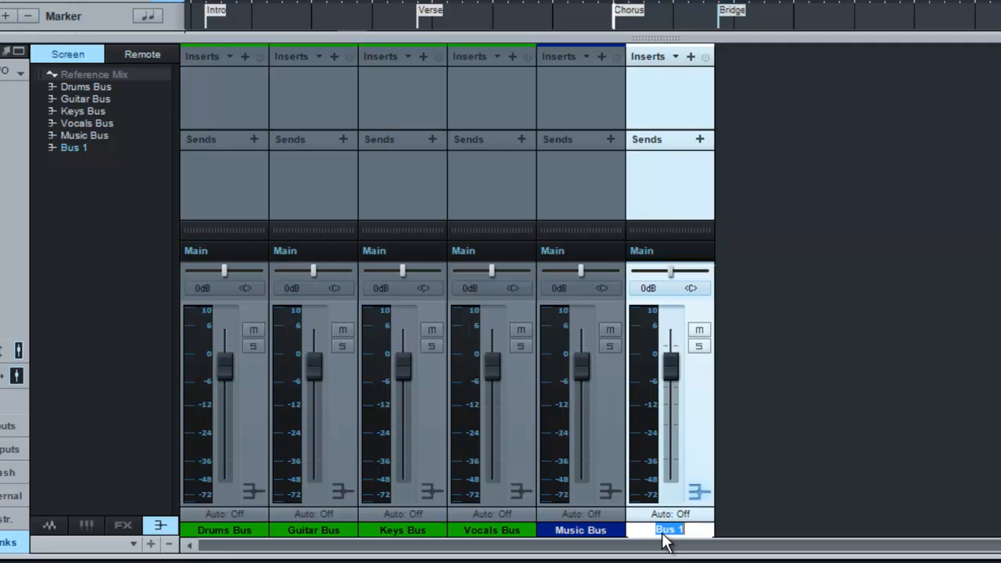
pyautogui.write('Sub Mix')
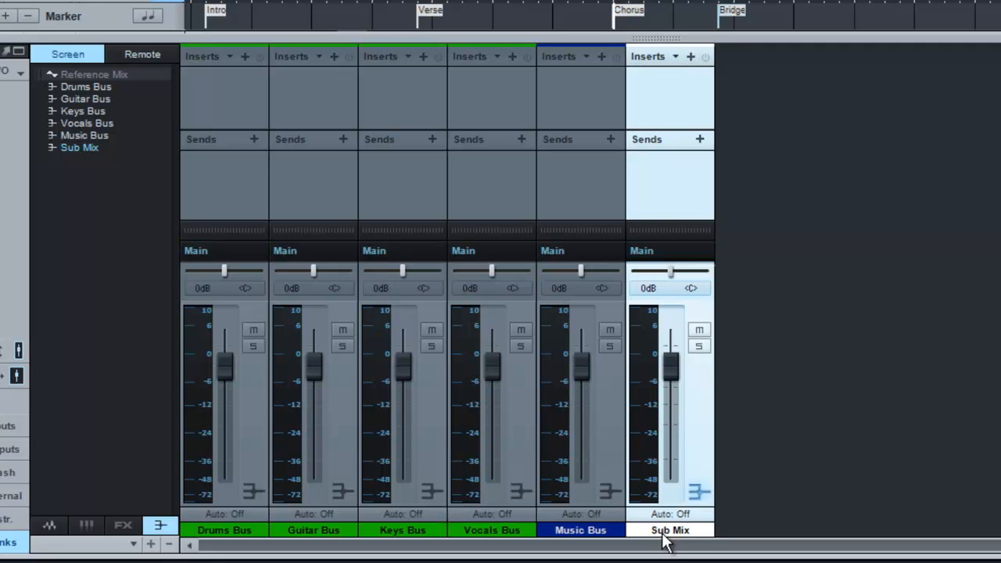
pyautogui.click(670, 531)
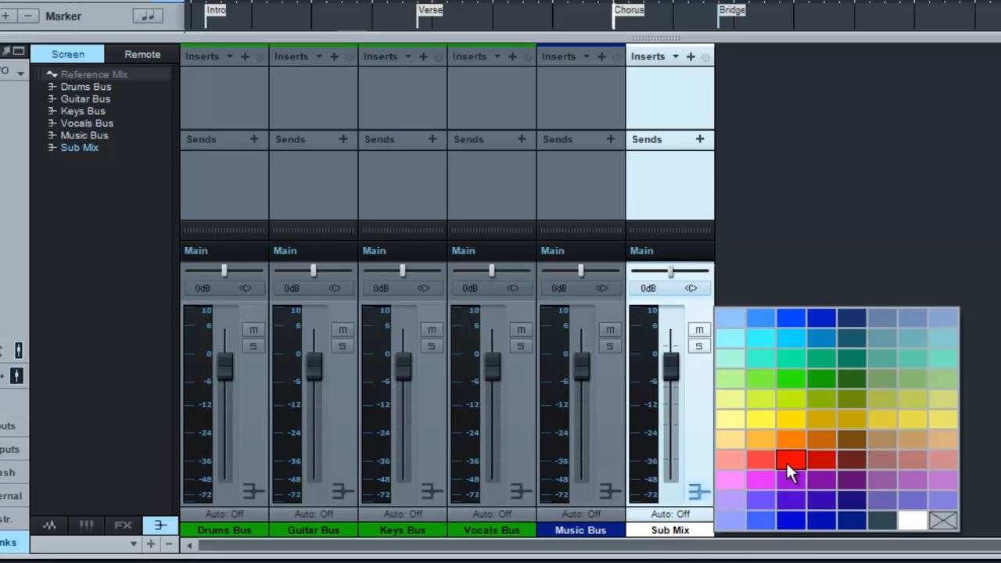
pyautogui.click(792, 460)
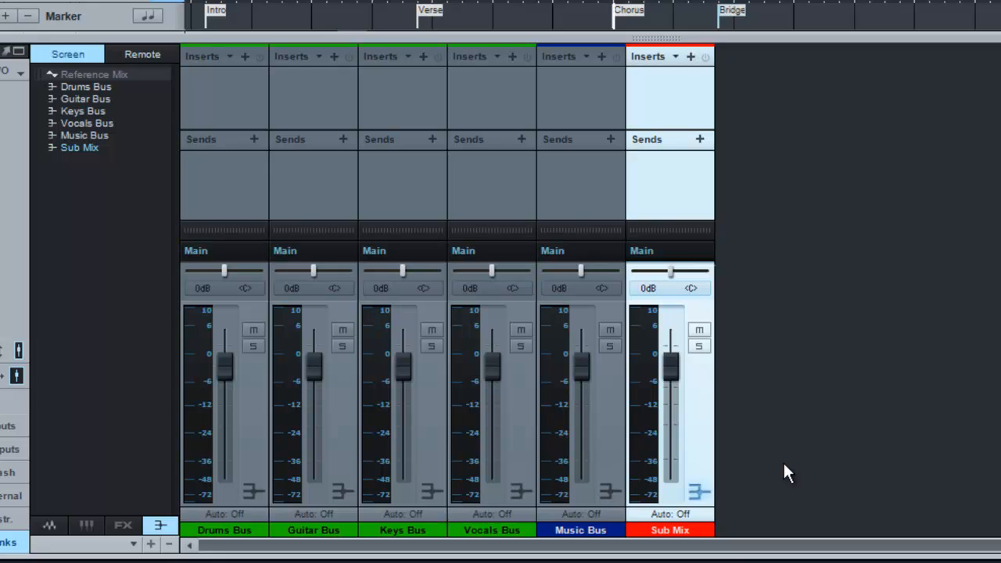
pyautogui.moveTo(617, 392)
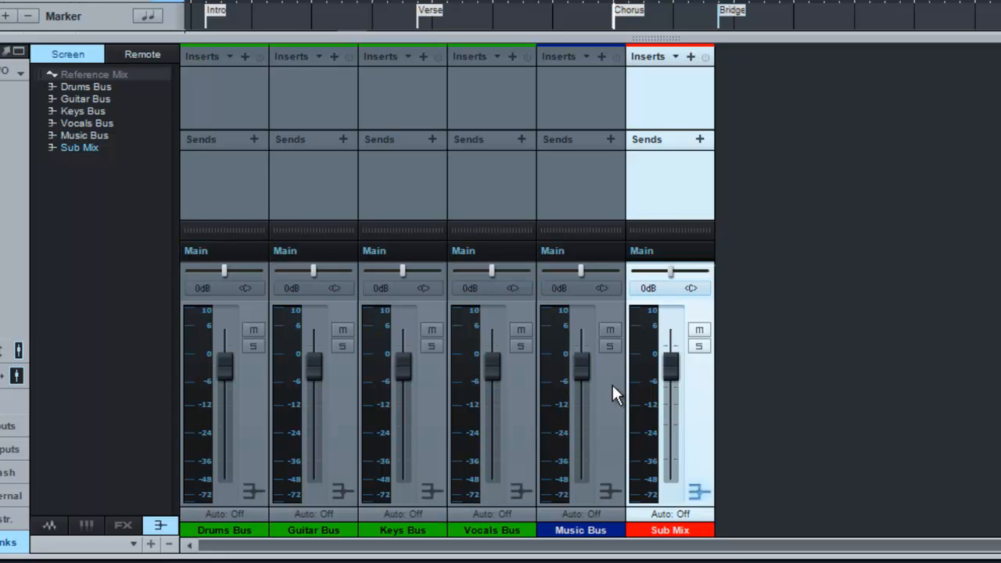
pyautogui.moveTo(670, 399)
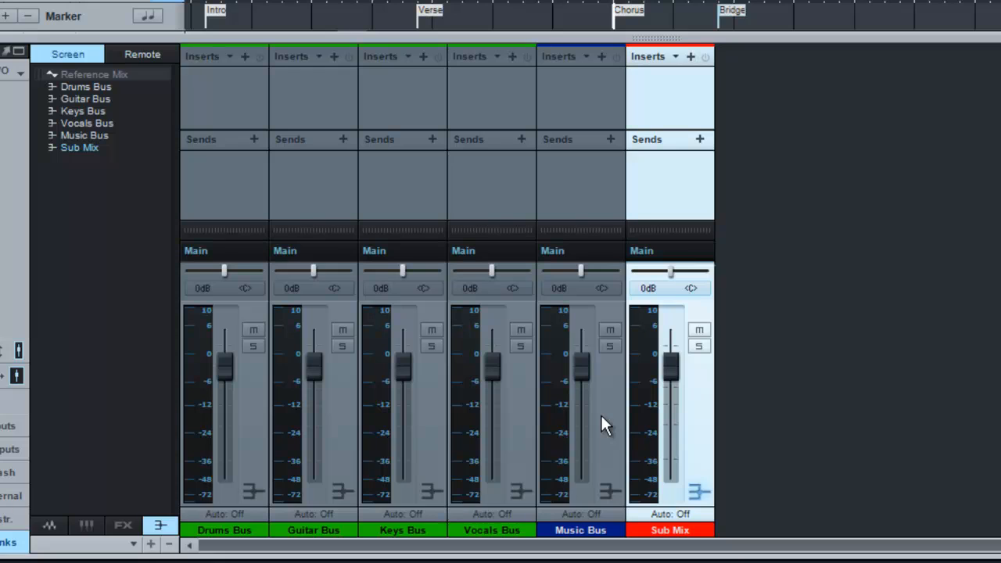
pyautogui.moveTo(222, 310)
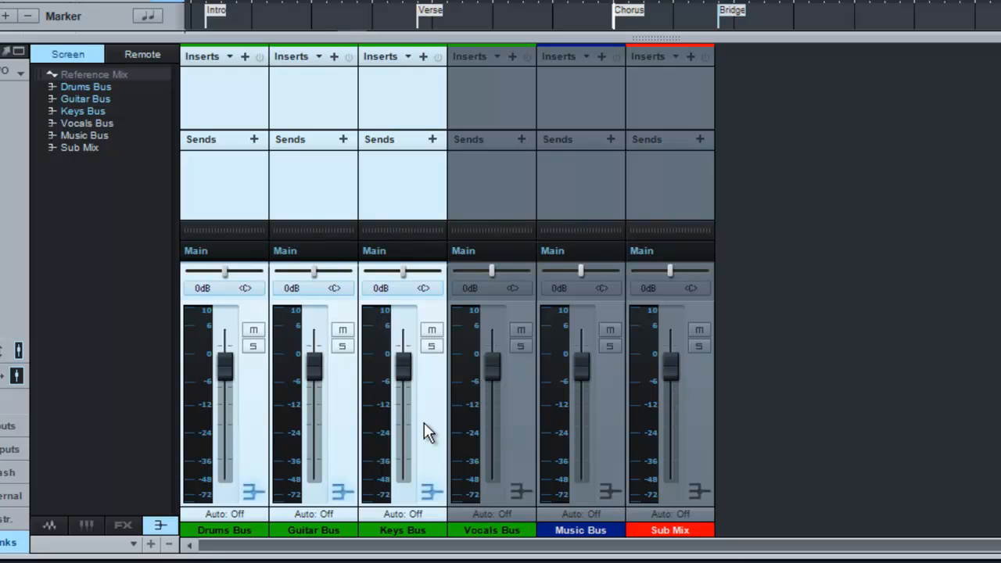
pyautogui.moveTo(405, 257)
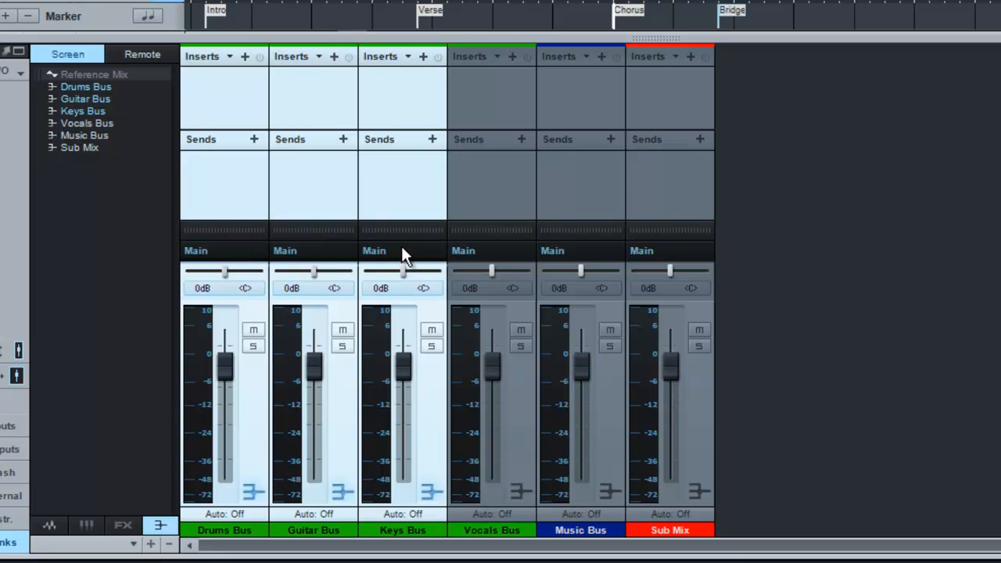
# Route the Drums, Guitar and Keys buses' output to the Music Bus
pyautogui.click(402, 251)
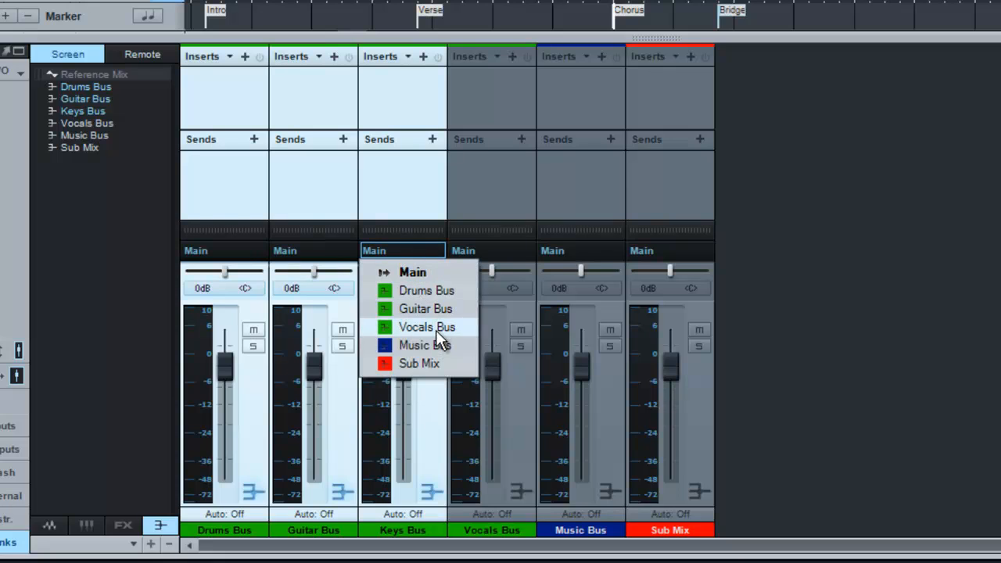
pyautogui.click(426, 345)
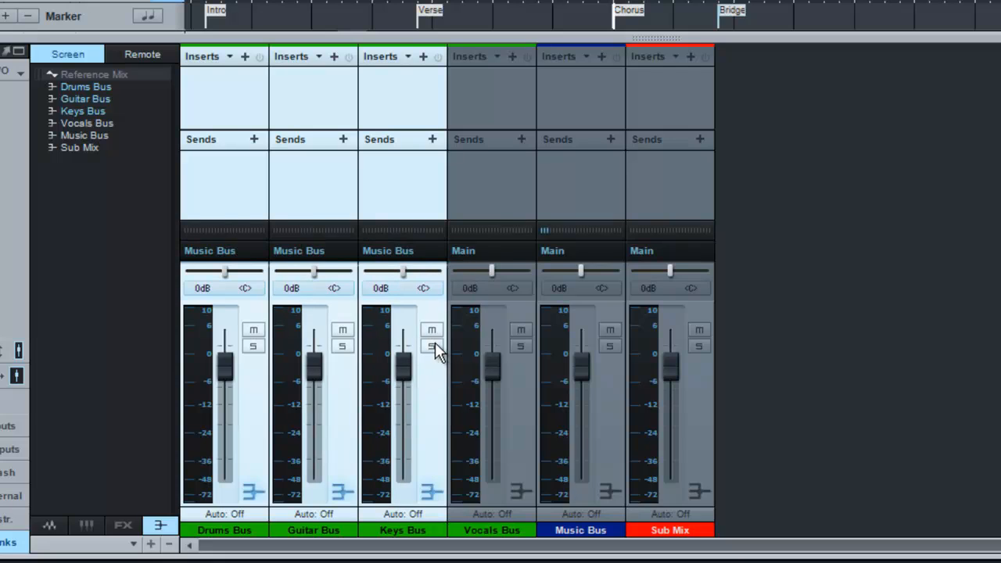
pyautogui.moveTo(404, 269)
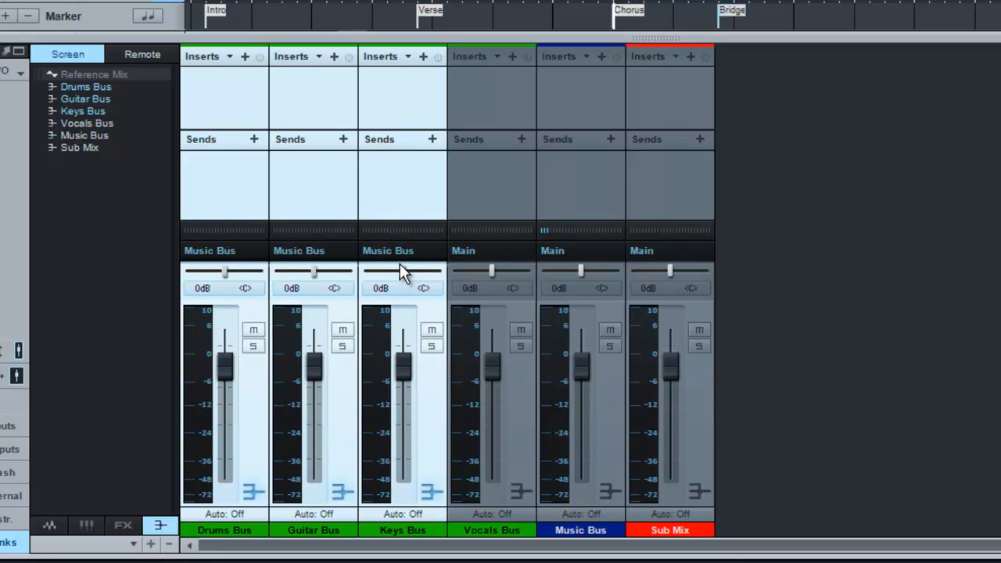
pyautogui.moveTo(415, 250)
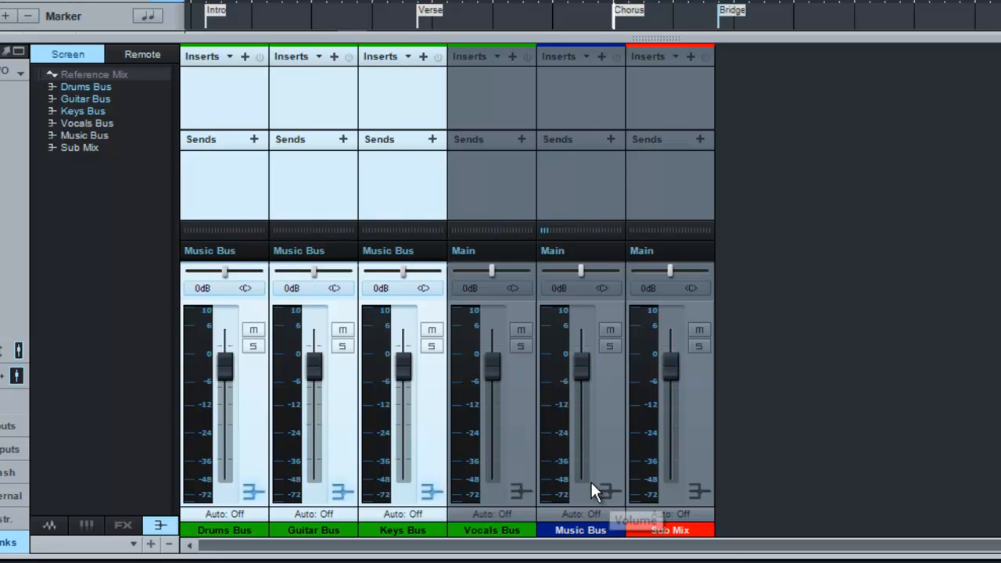
pyautogui.moveTo(595, 491)
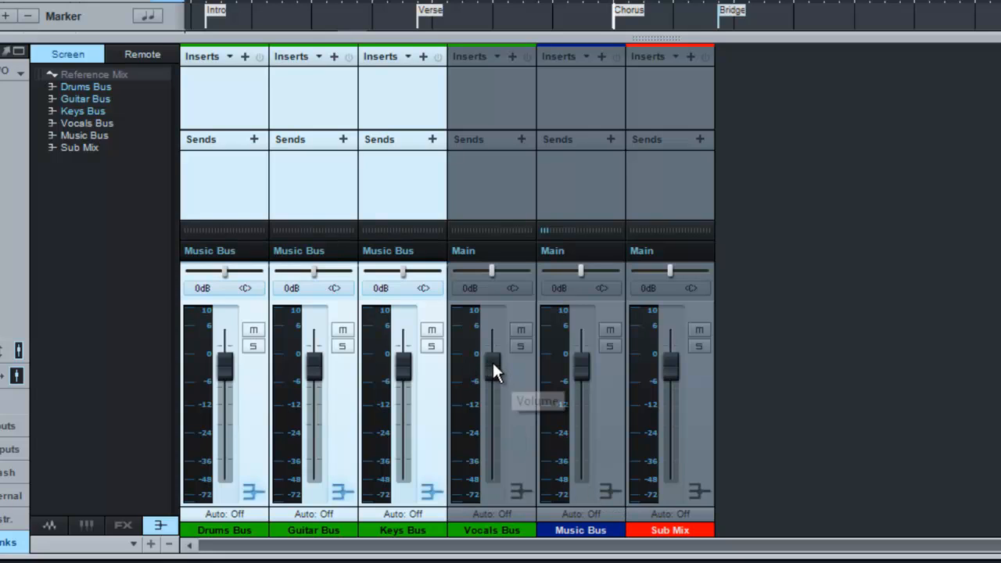
# Nudge the Vocals Bus fader to about +1.9 dB and the Music Bus to about +0.9 dB
pyautogui.moveTo(493, 368); pyautogui.dragTo(493, 352)
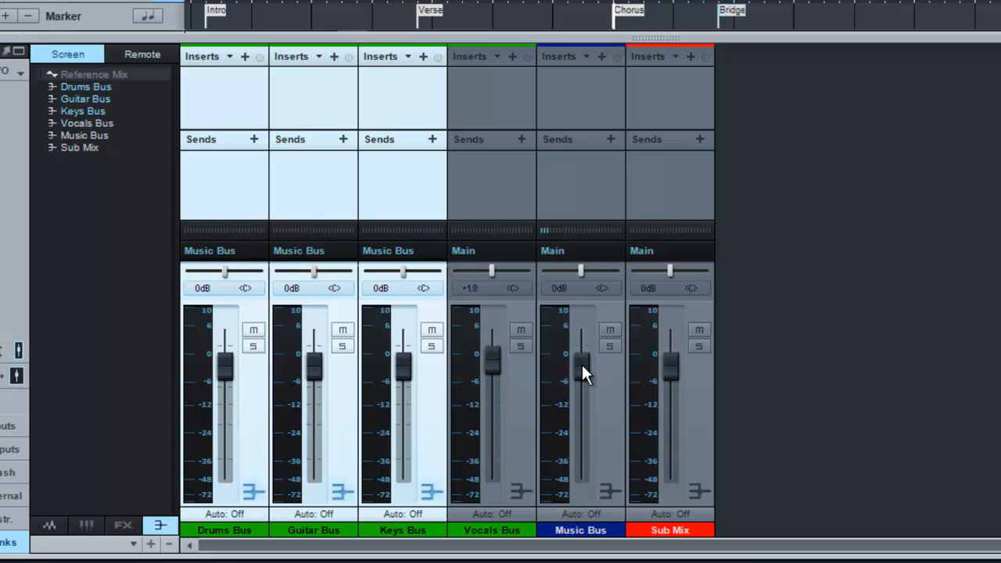
pyautogui.moveTo(583, 374); pyautogui.dragTo(582, 359)
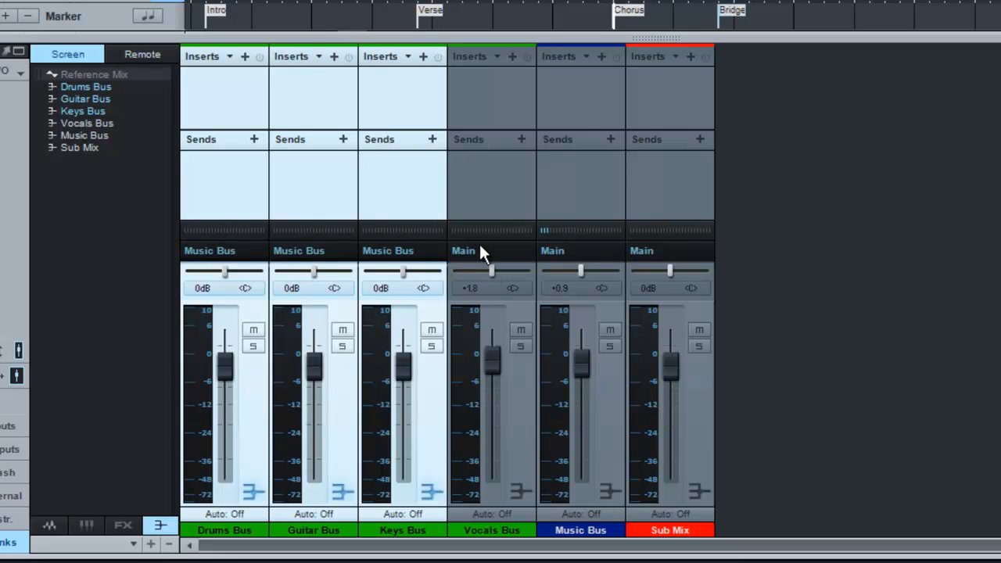
pyautogui.moveTo(473, 260)
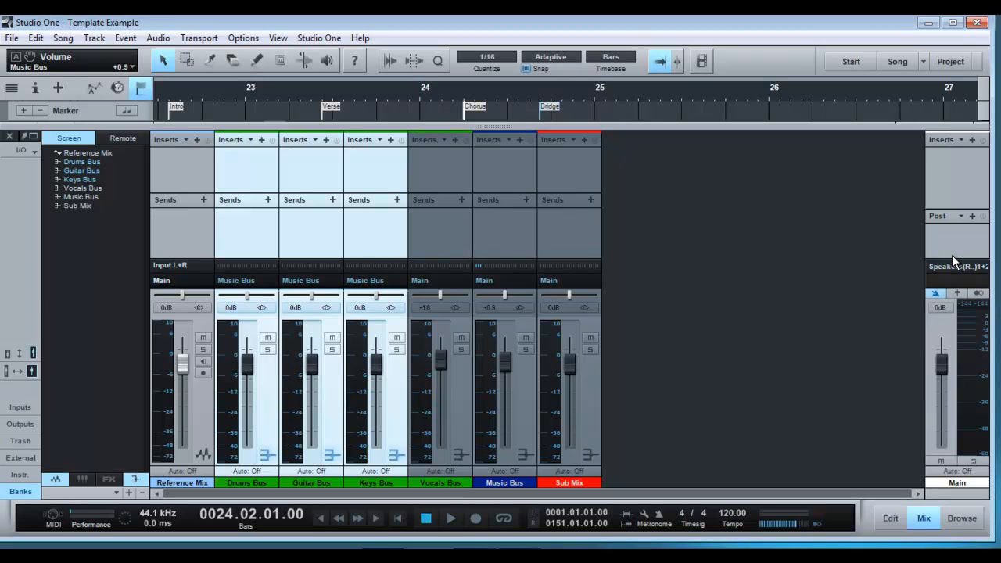
pyautogui.moveTo(217, 236)
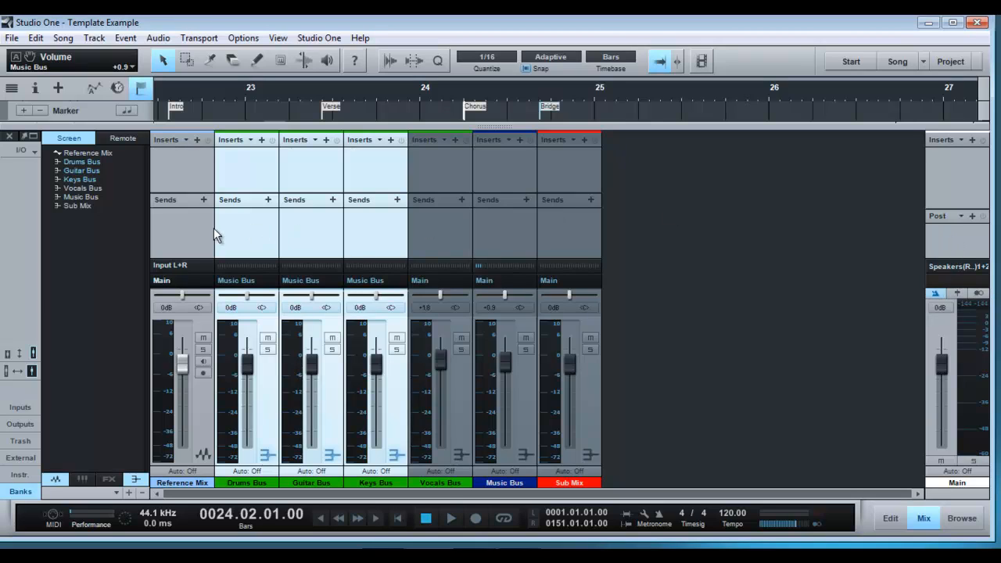
pyautogui.moveTo(184, 285)
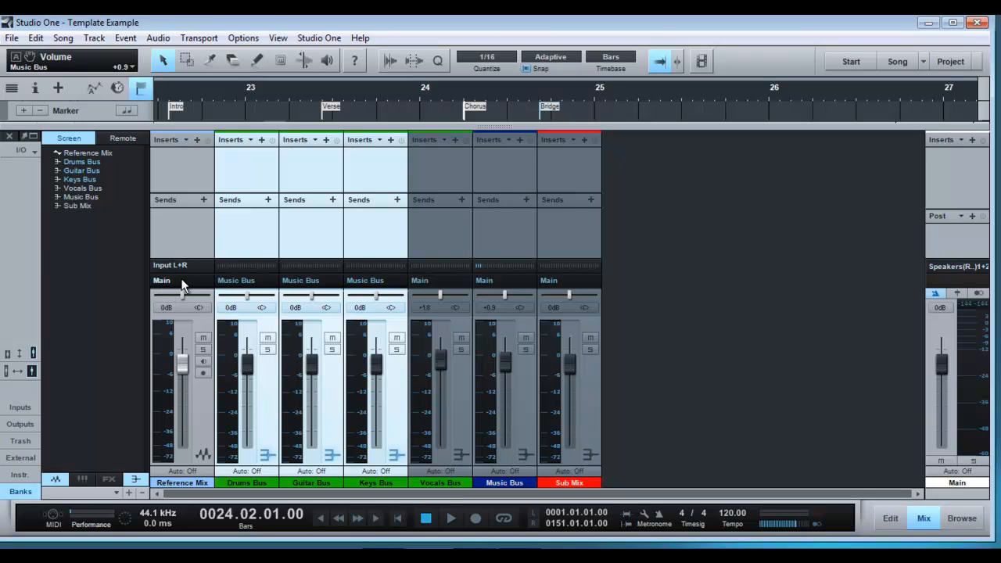
pyautogui.moveTo(845, 231)
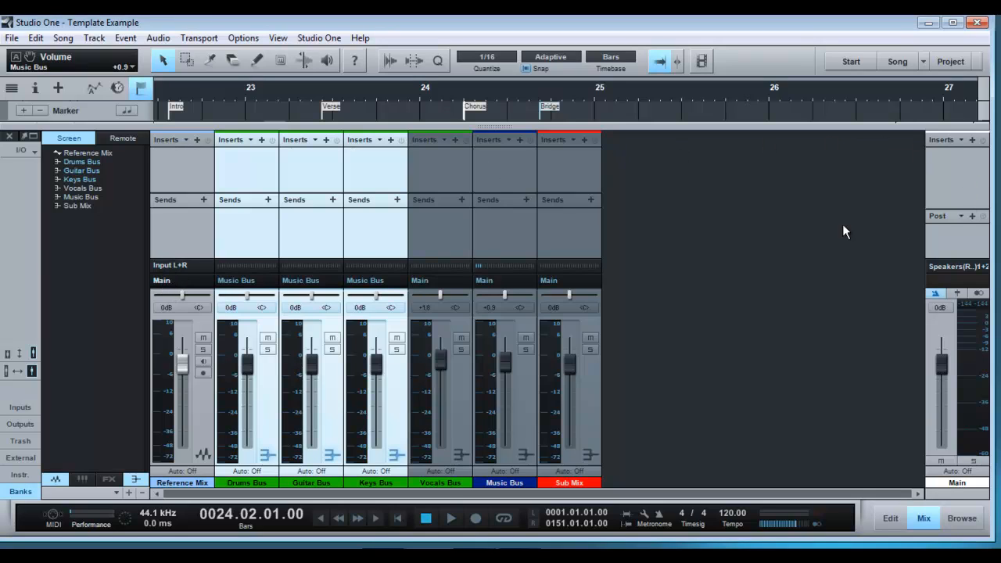
pyautogui.moveTo(942, 142)
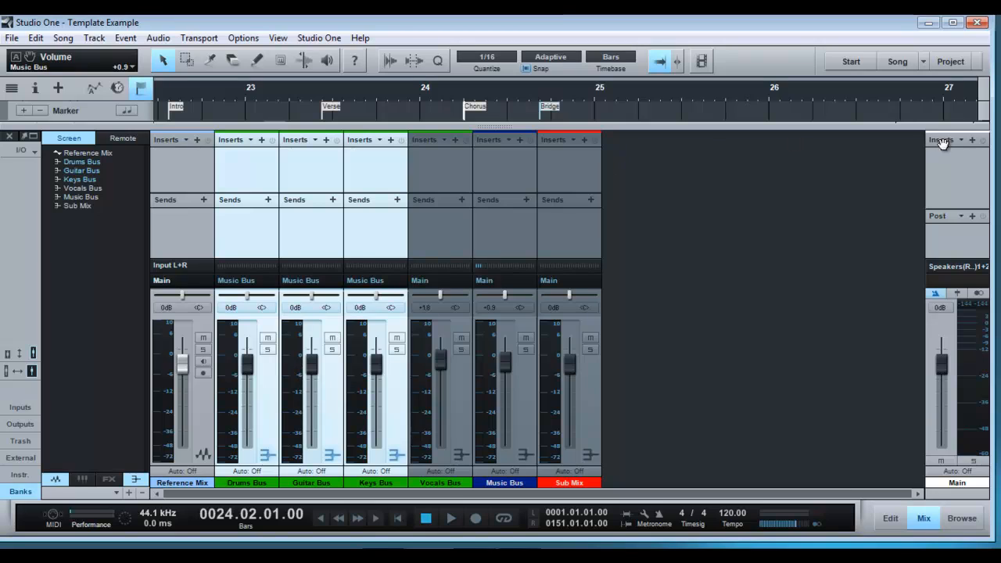
pyautogui.moveTo(964, 198)
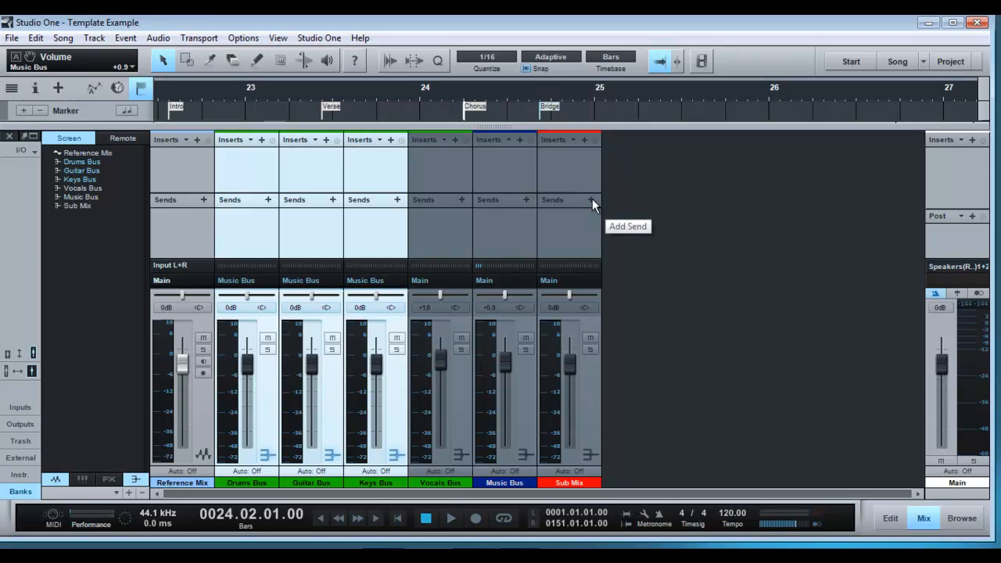
pyautogui.moveTo(176, 251)
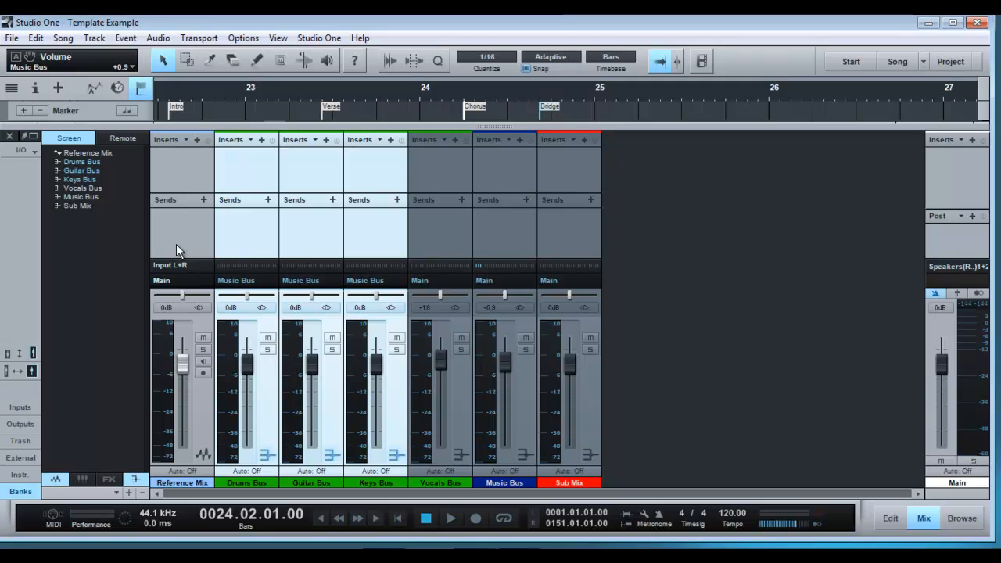
pyautogui.moveTo(182, 249)
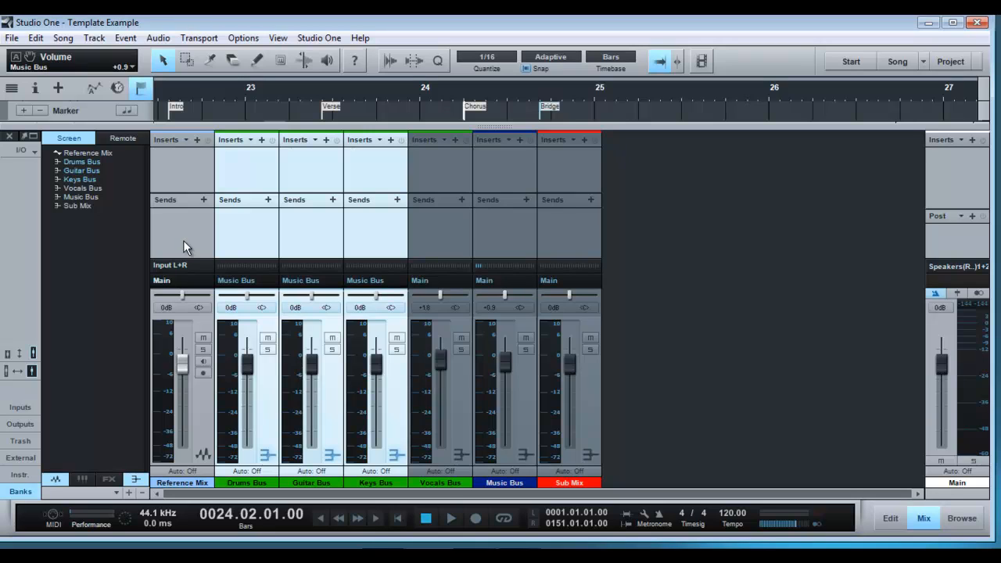
pyautogui.moveTo(194, 239)
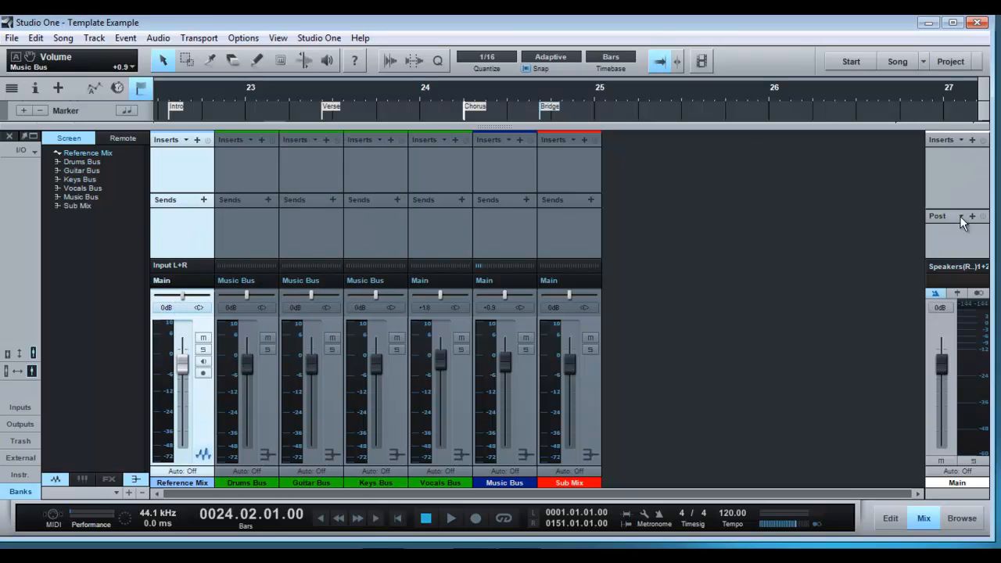
pyautogui.moveTo(263, 241)
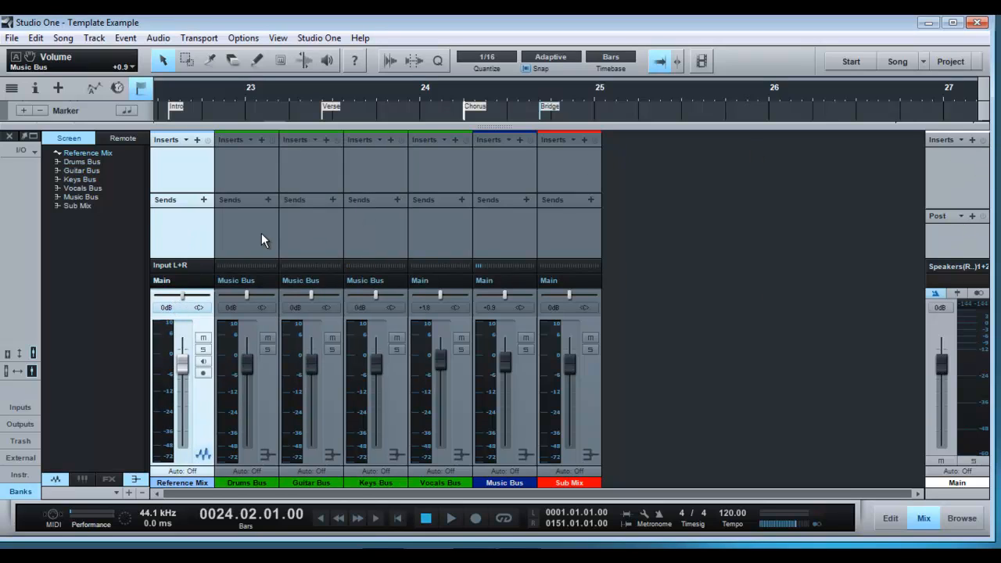
pyautogui.moveTo(532, 254)
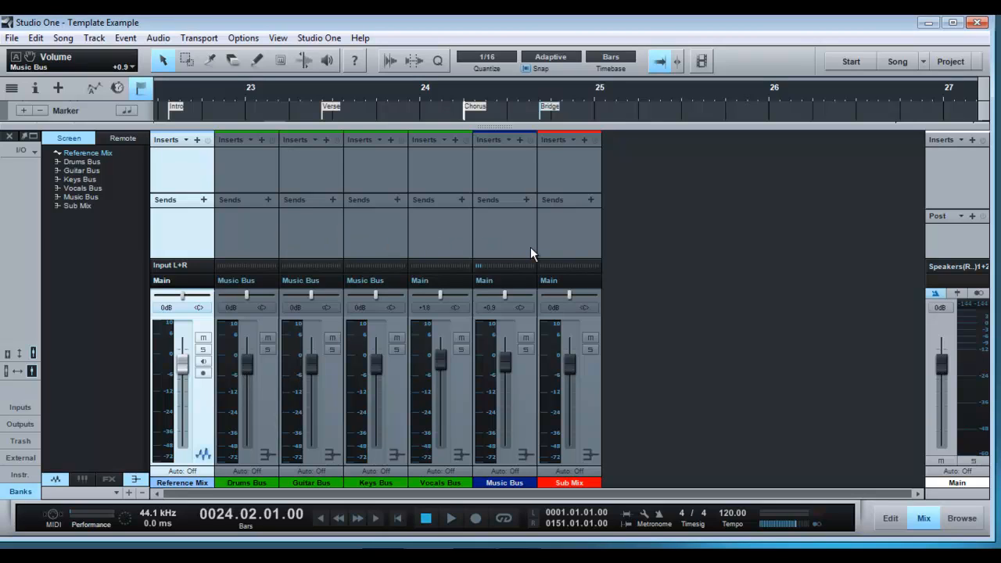
pyautogui.moveTo(591, 241)
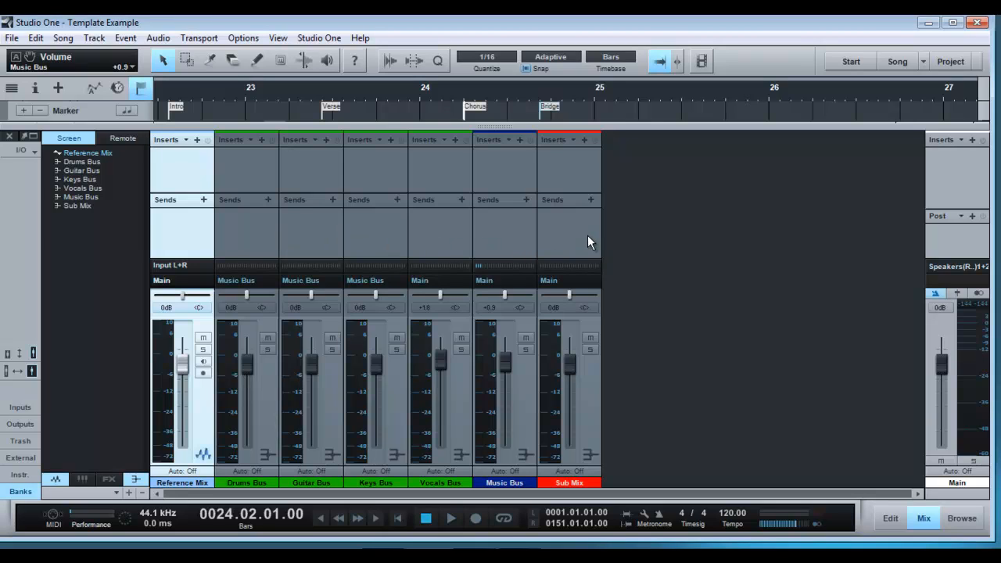
pyautogui.moveTo(984, 278)
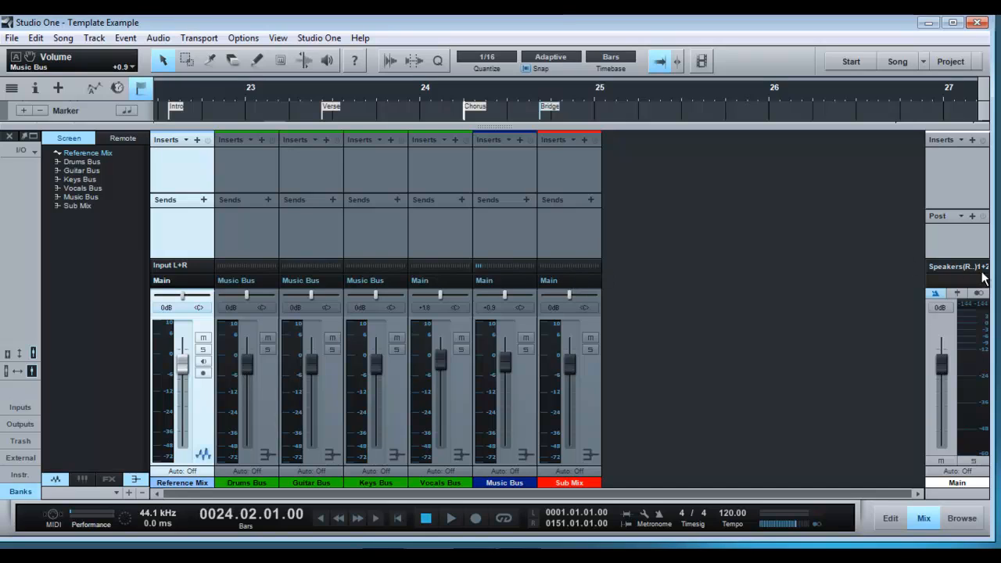
pyautogui.moveTo(632, 278)
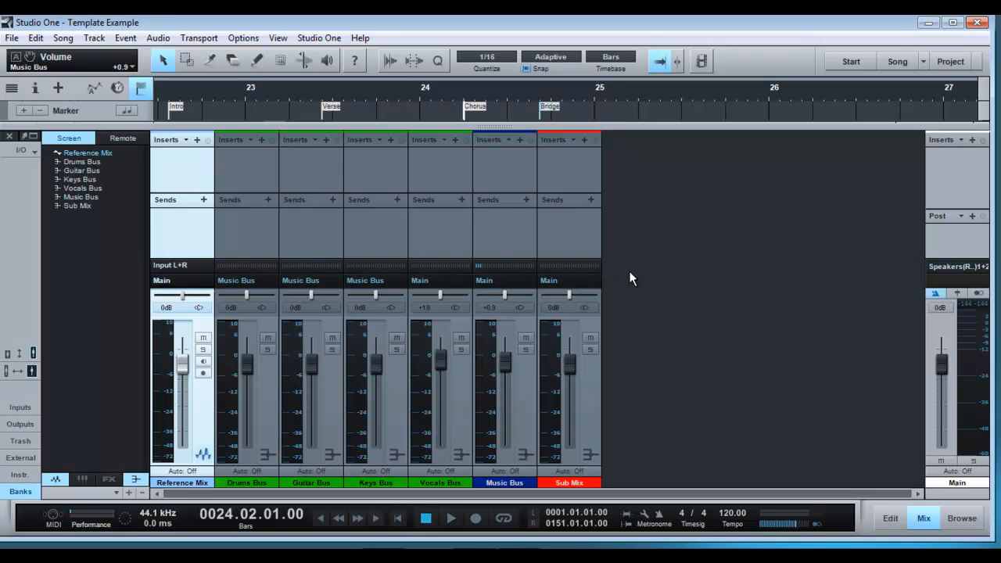
pyautogui.moveTo(567, 117)
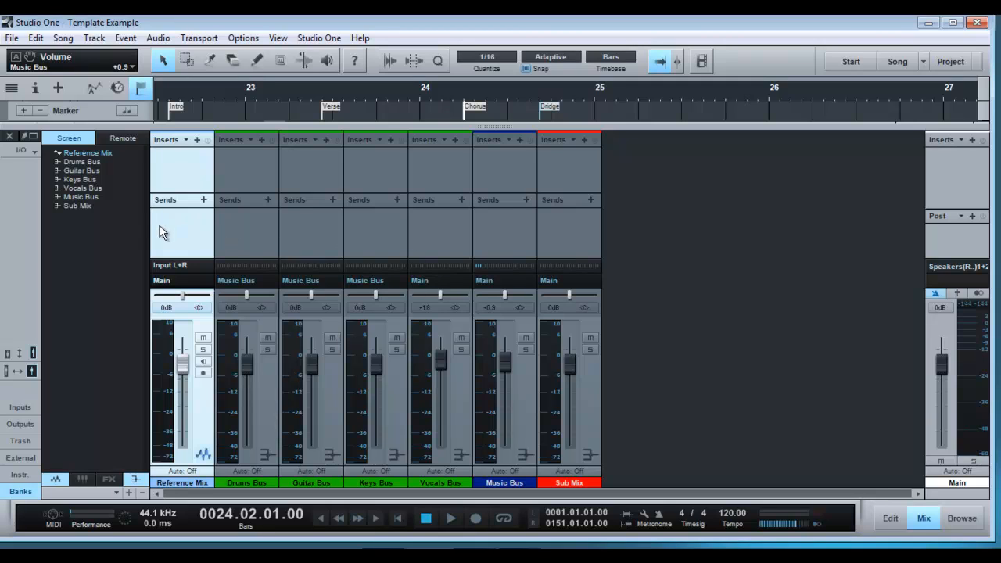
pyautogui.moveTo(172, 238)
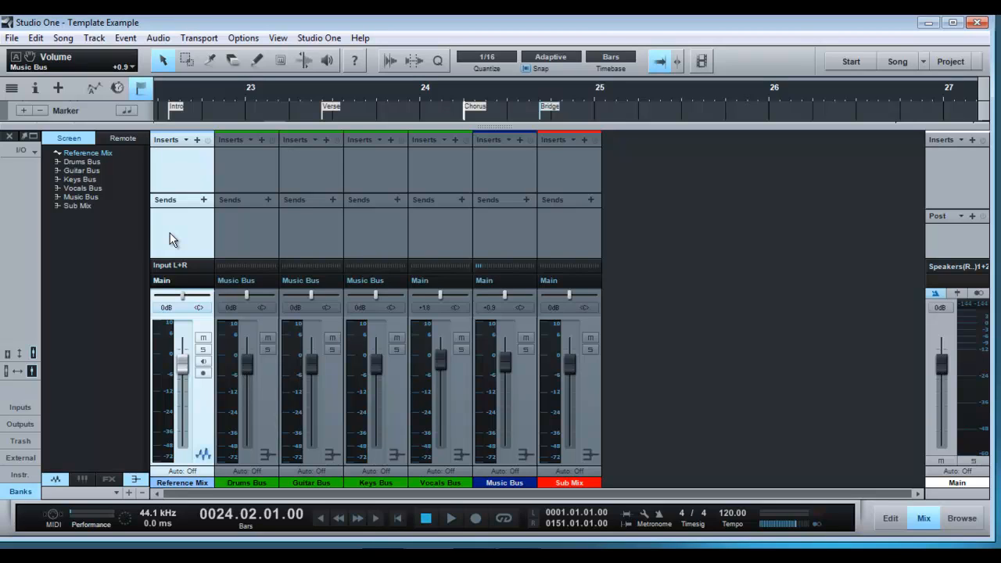
pyautogui.moveTo(247, 244)
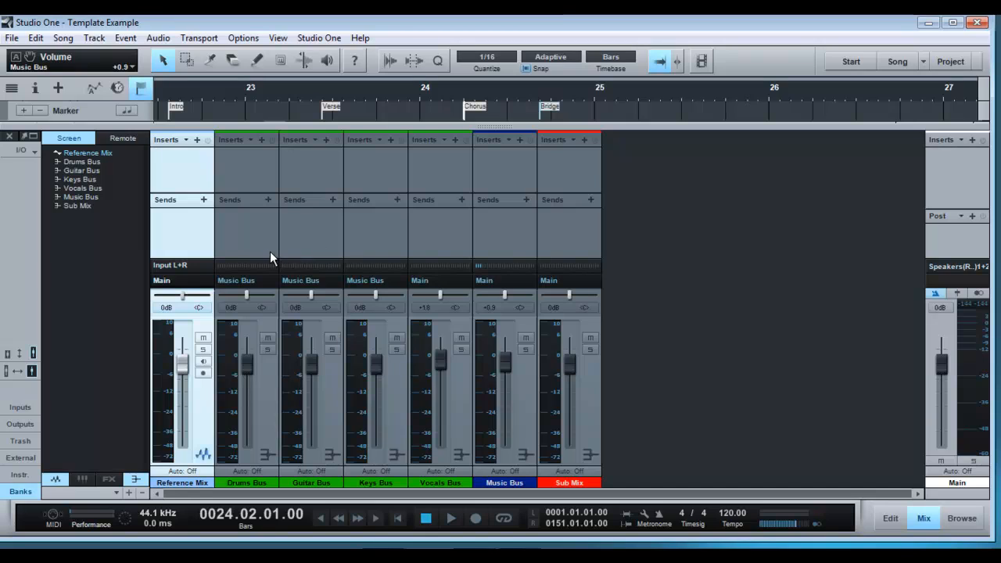
pyautogui.moveTo(509, 269)
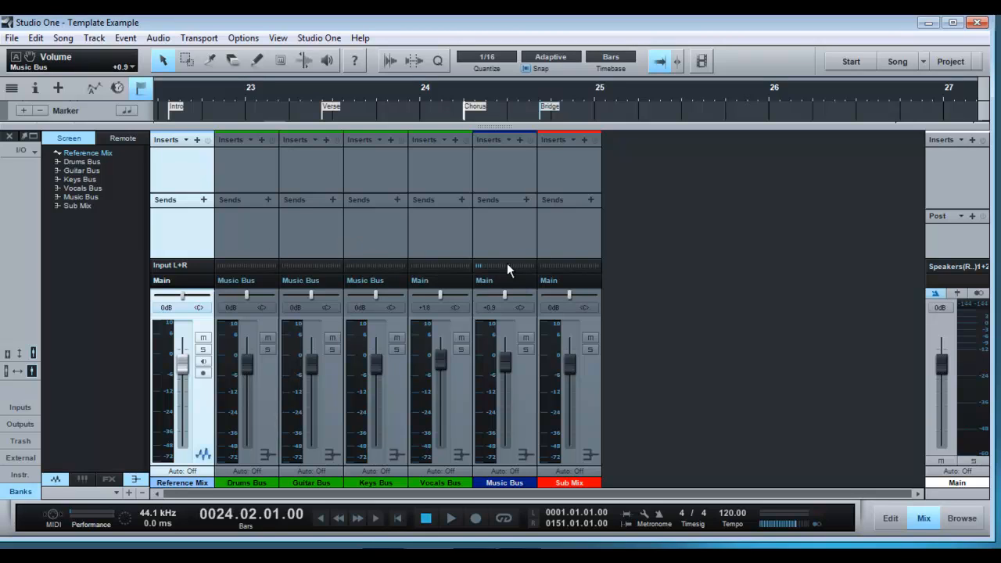
# Route both the Music Bus and Vocals Bus outputs to Sub Mix instead of Main
pyautogui.click(485, 280)
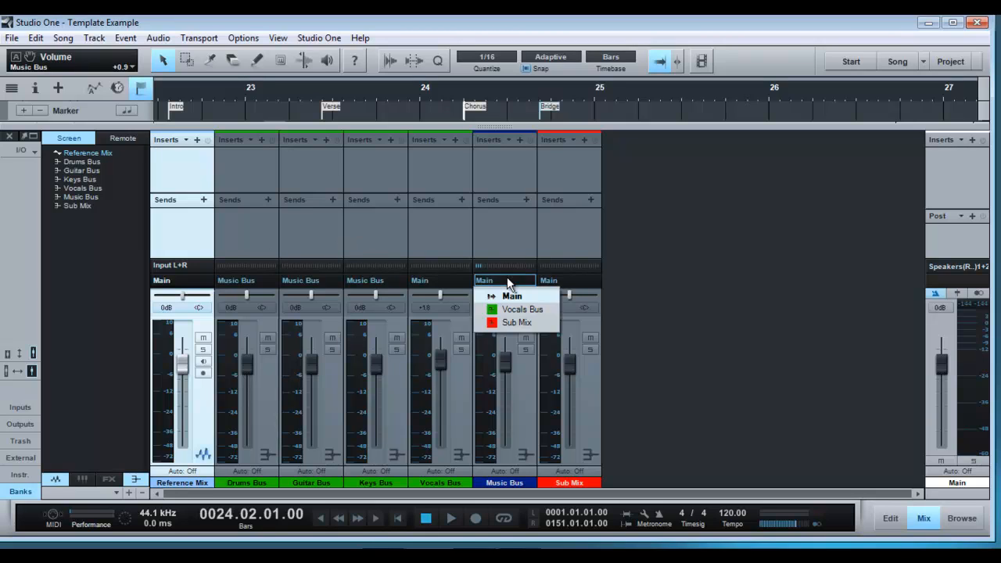
pyautogui.click(516, 323)
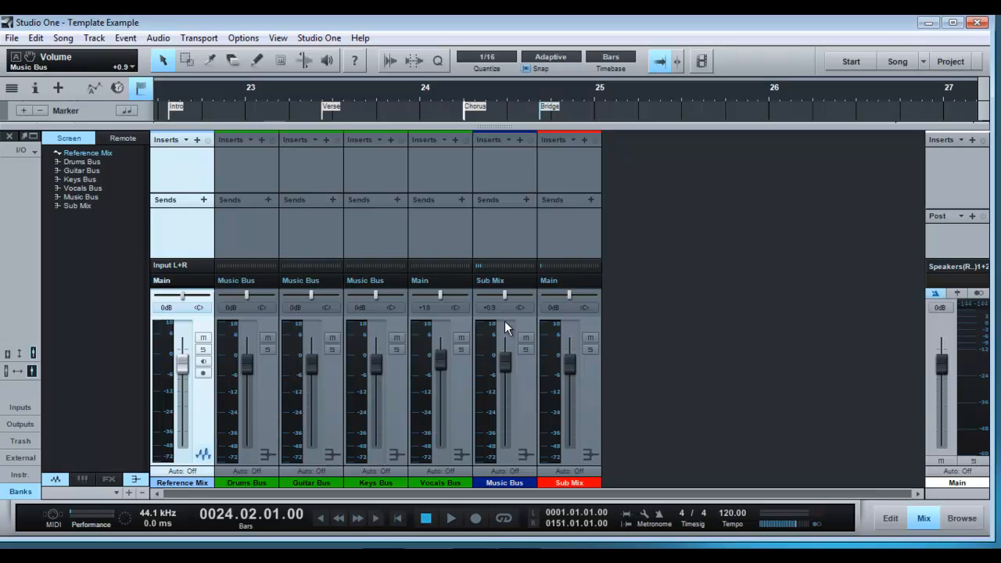
pyautogui.click(439, 280)
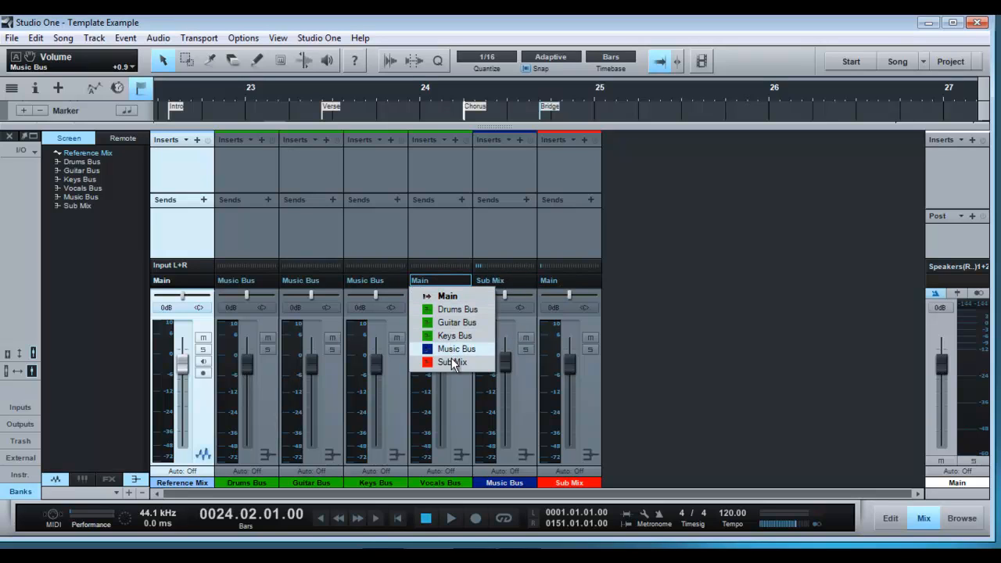
pyautogui.click(453, 363)
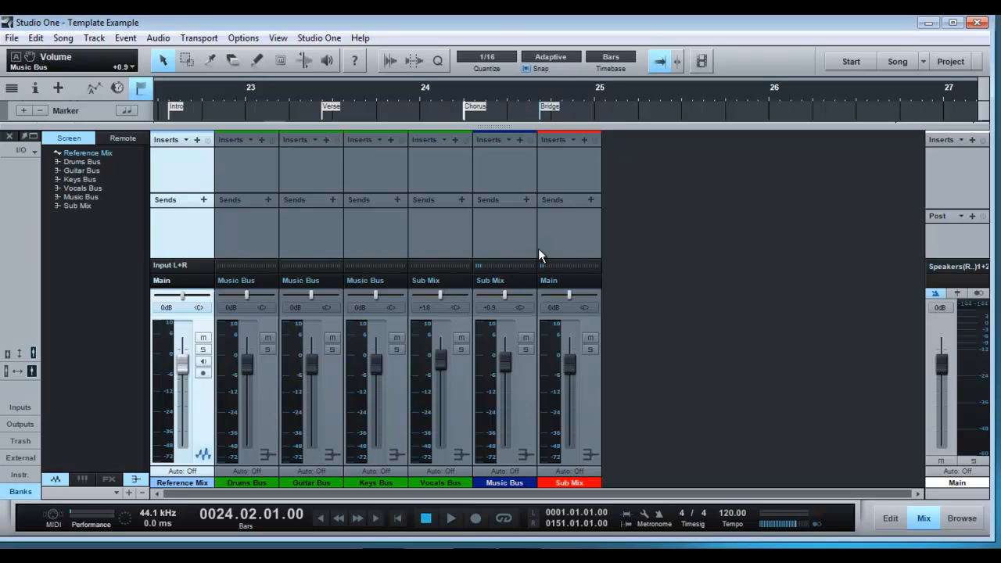
pyautogui.moveTo(591, 351)
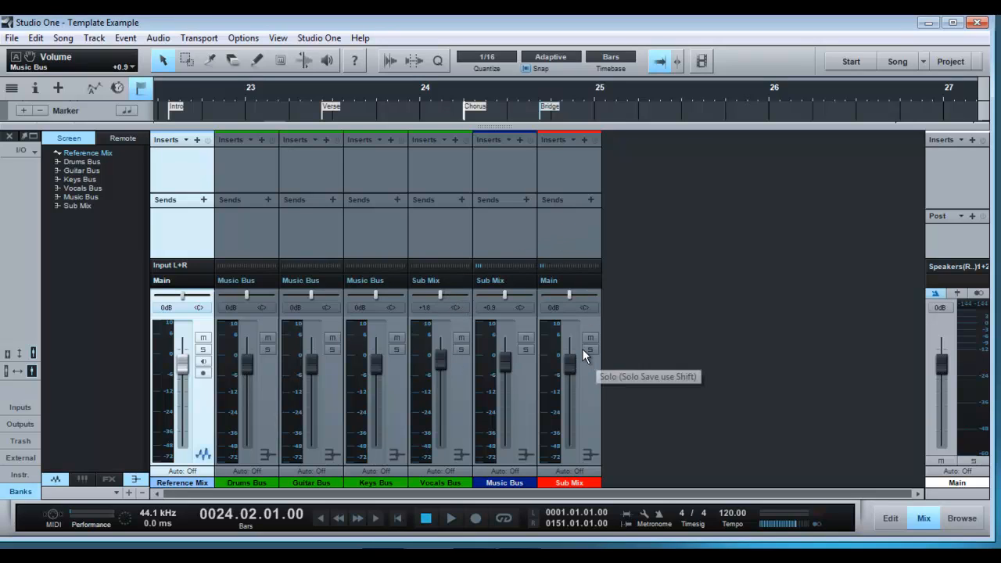
pyautogui.moveTo(973, 354)
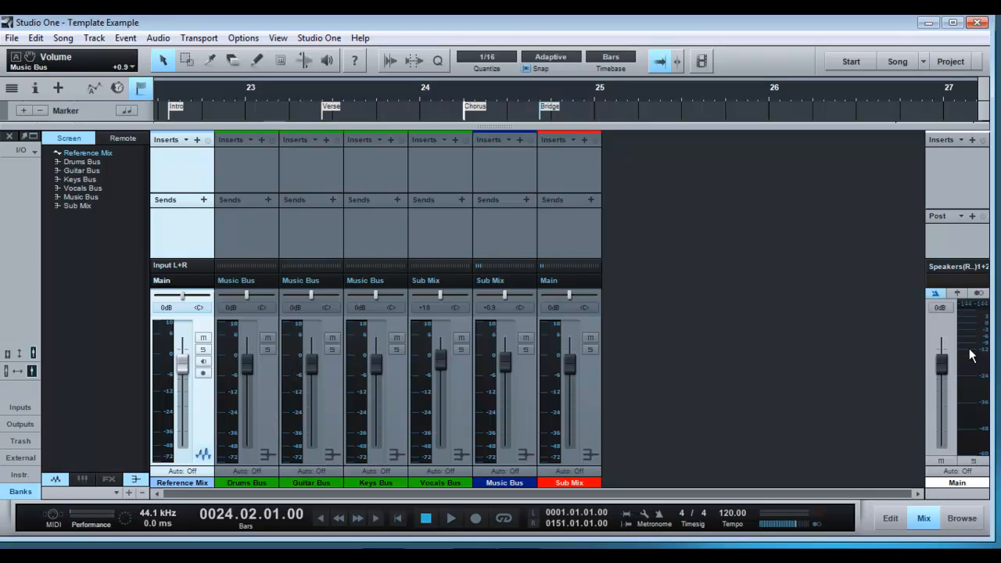
pyautogui.moveTo(970, 240)
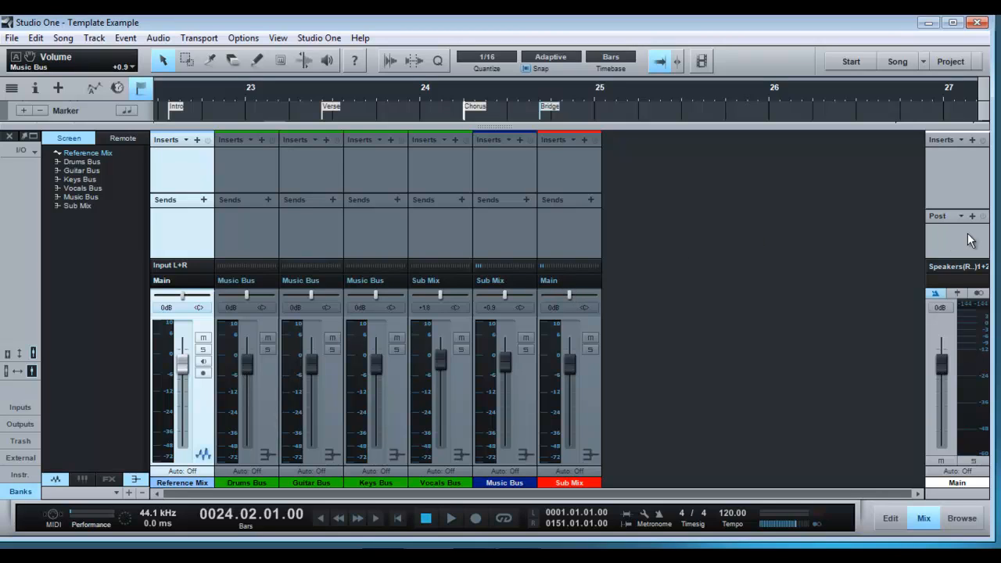
pyautogui.moveTo(263, 144)
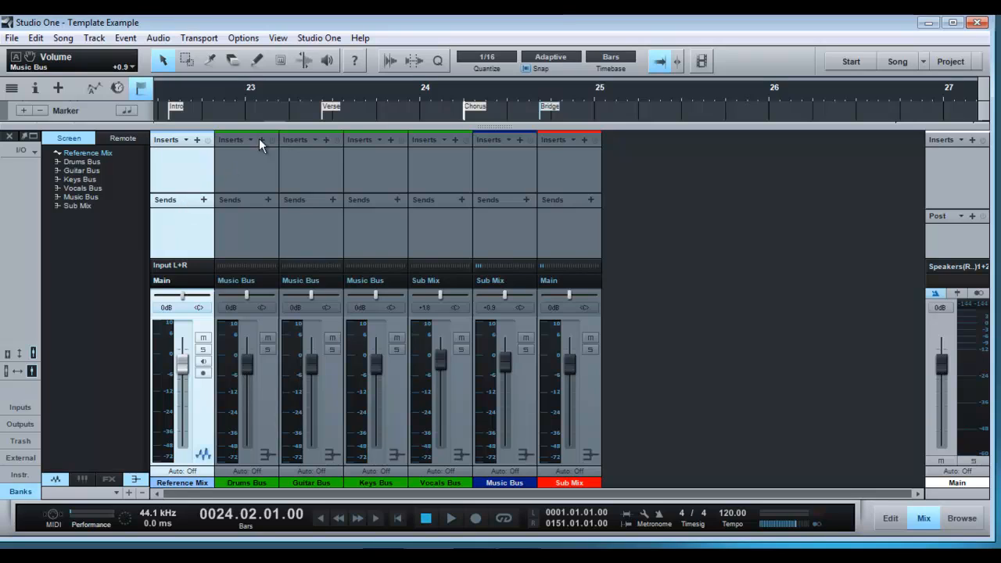
pyautogui.moveTo(567, 186)
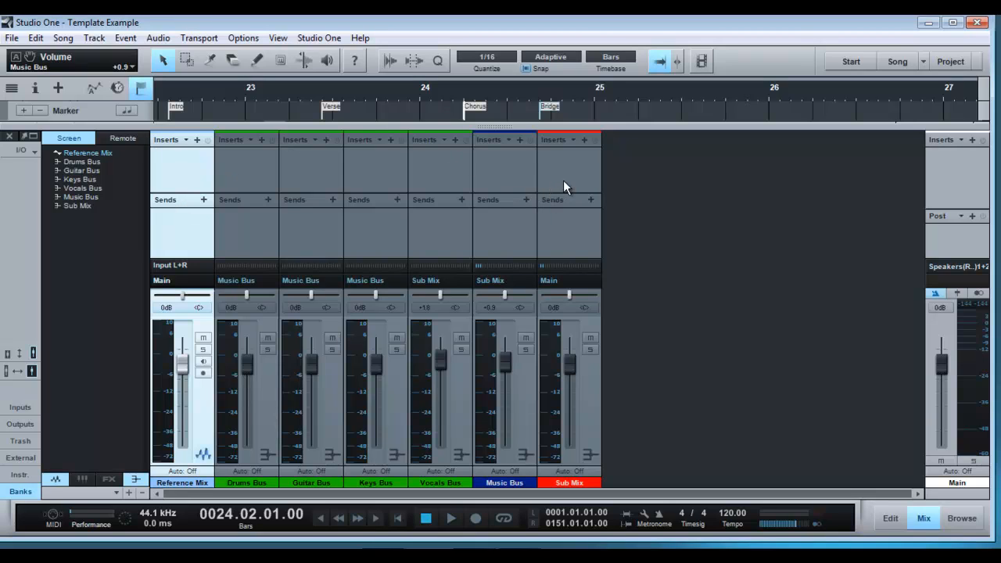
pyautogui.moveTo(976, 165)
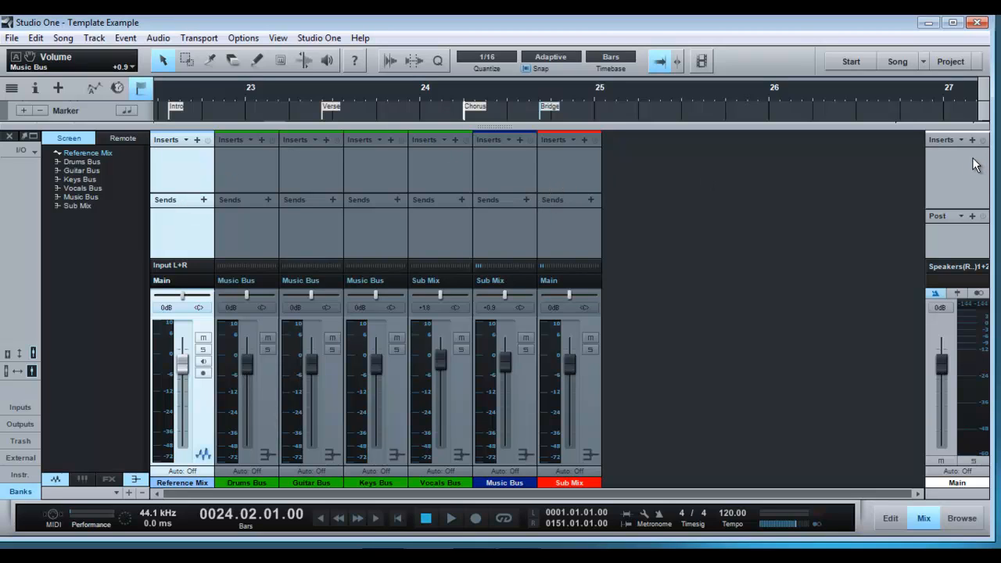
pyautogui.moveTo(589, 167)
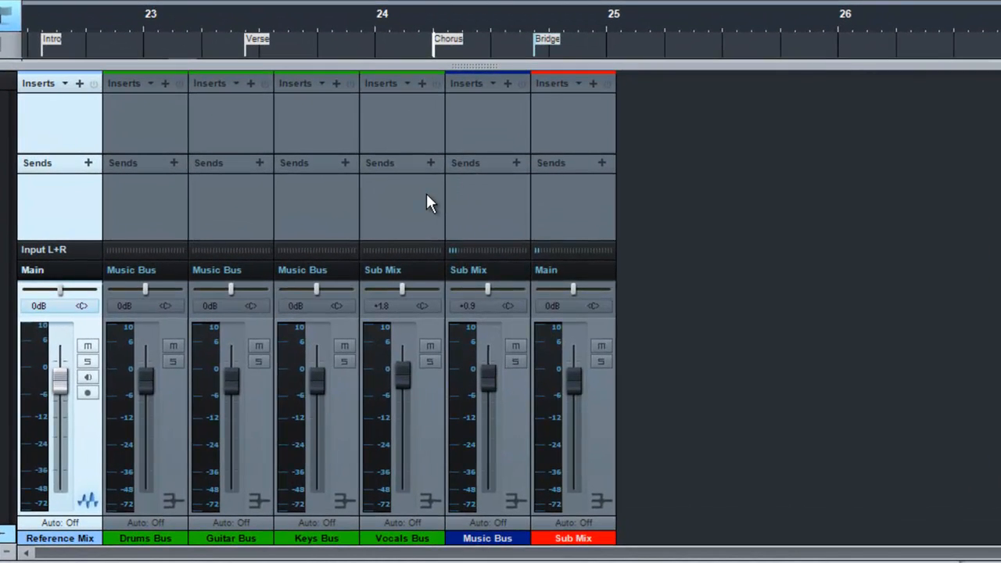
# Add two FX channels to the console and start naming the first one Reverb
pyautogui.rightClick(422, 203)
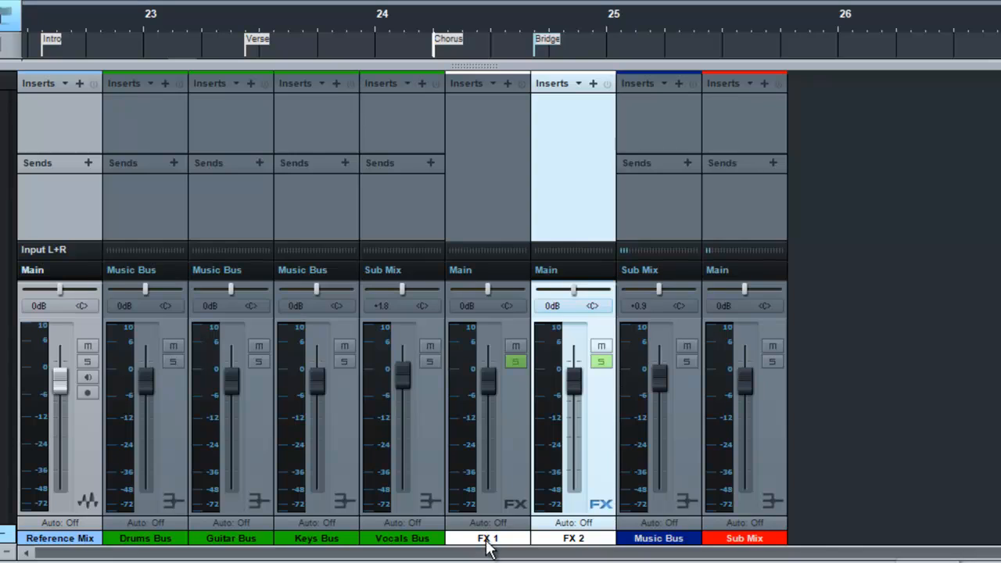
pyautogui.write('Reverb')
pyautogui.write('Delay')
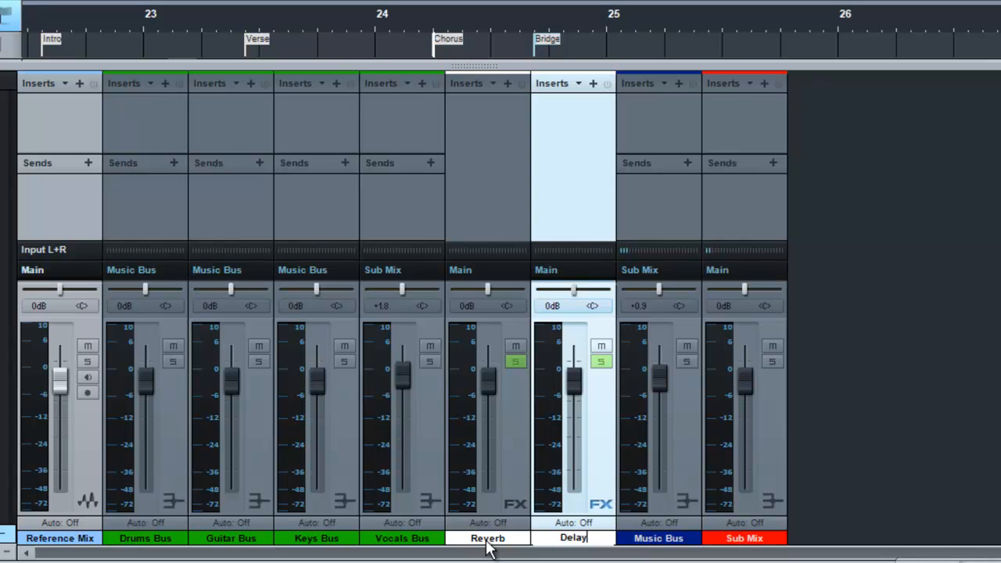
pyautogui.moveTo(531, 544)
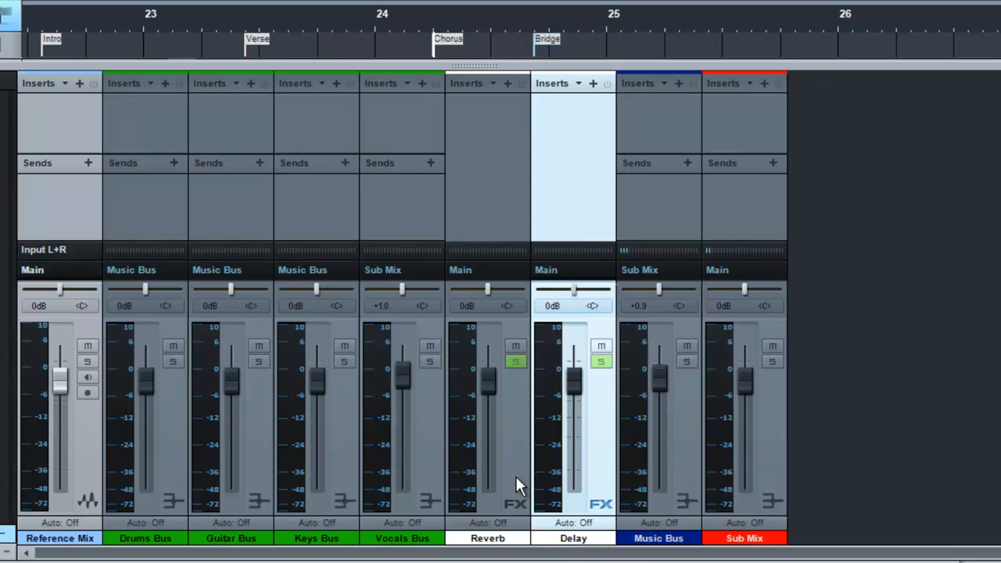
# Select the Reverb and Delay channels and insert Mixverb on the Reverb channel
pyautogui.click(488, 270)
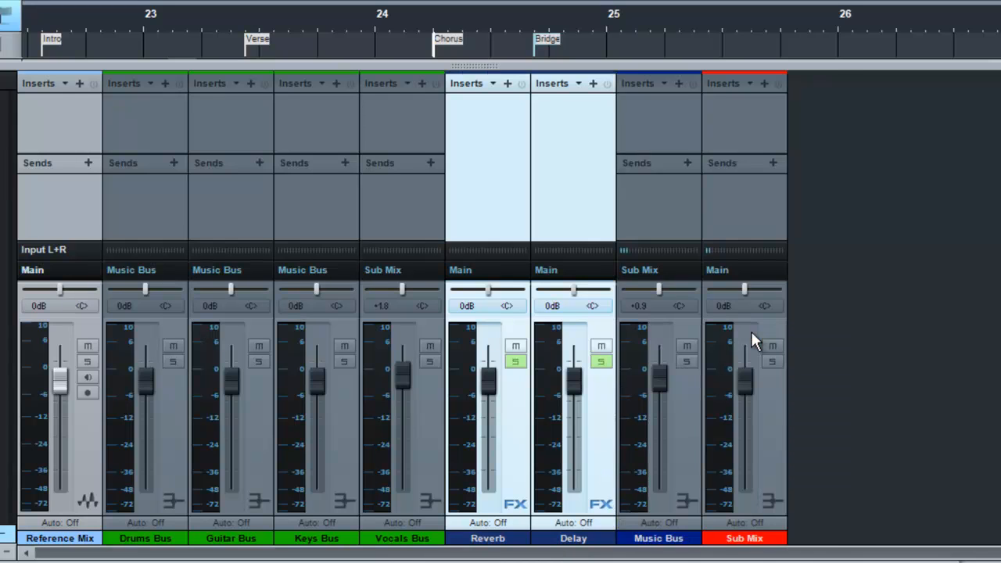
pyautogui.moveTo(515, 86)
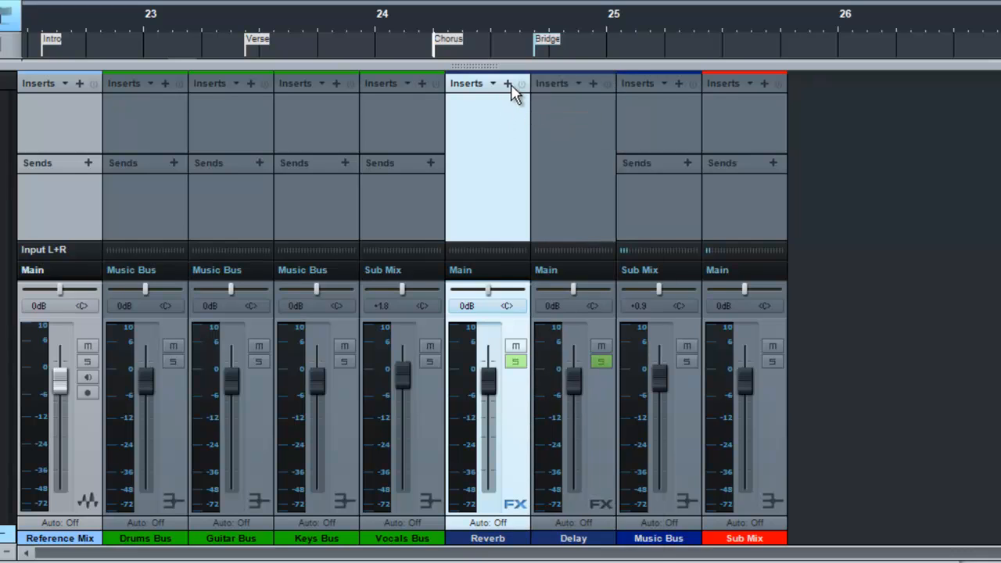
pyautogui.click(507, 84)
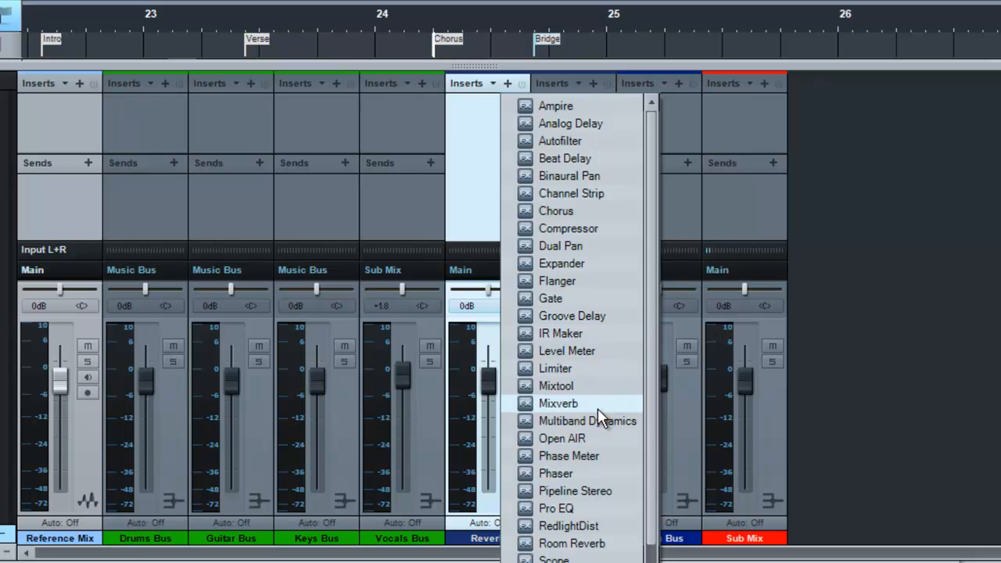
pyautogui.click(557, 404)
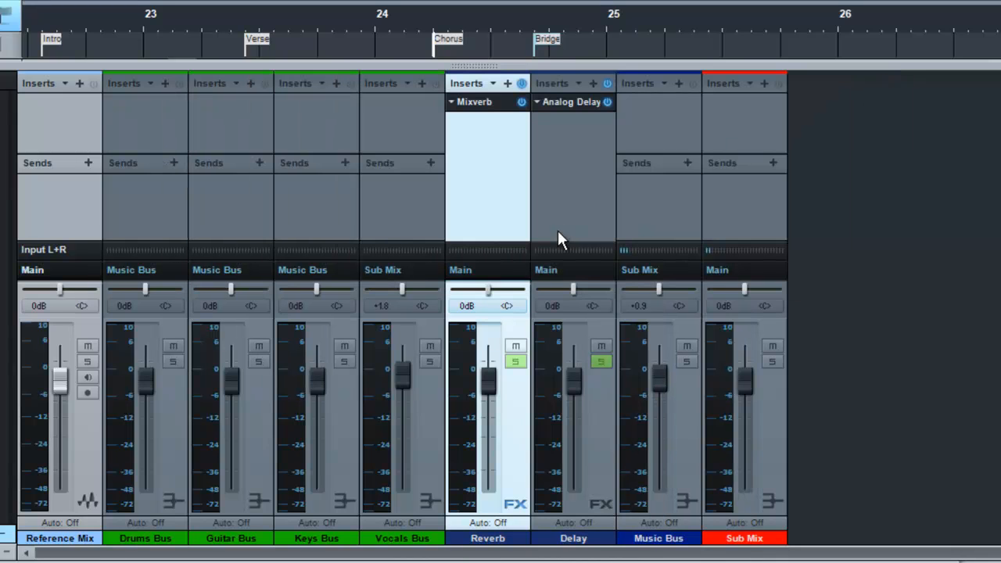
pyautogui.moveTo(598, 312)
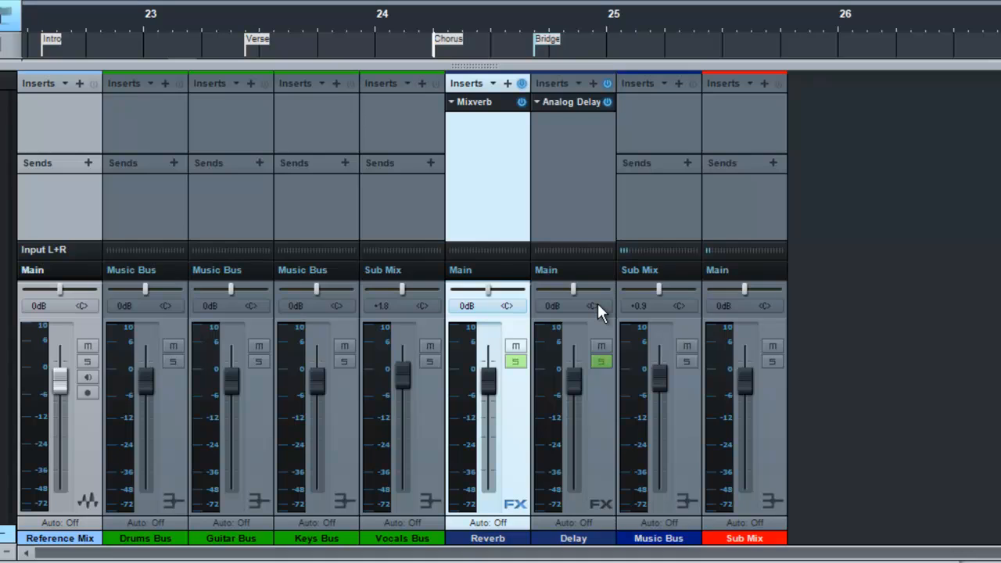
pyautogui.moveTo(582, 248)
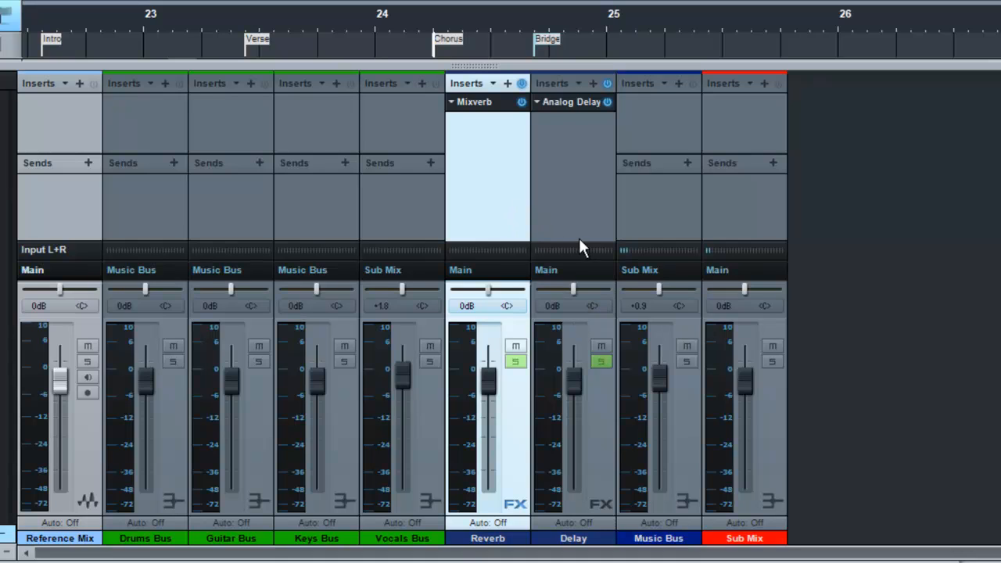
pyautogui.moveTo(532, 274)
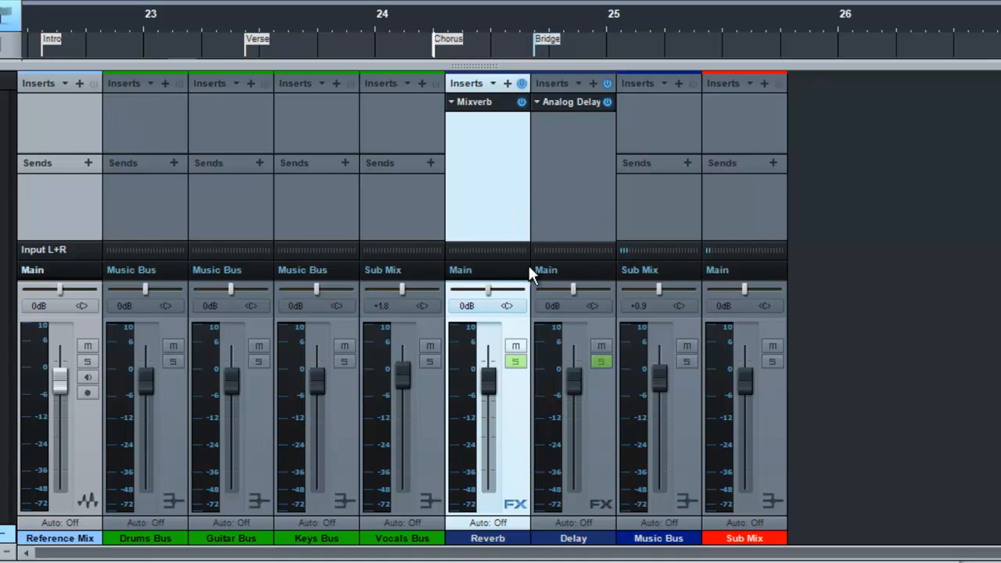
# Send the Reverb FX channel's output to the Sub Mix bus
pyautogui.click(460, 269)
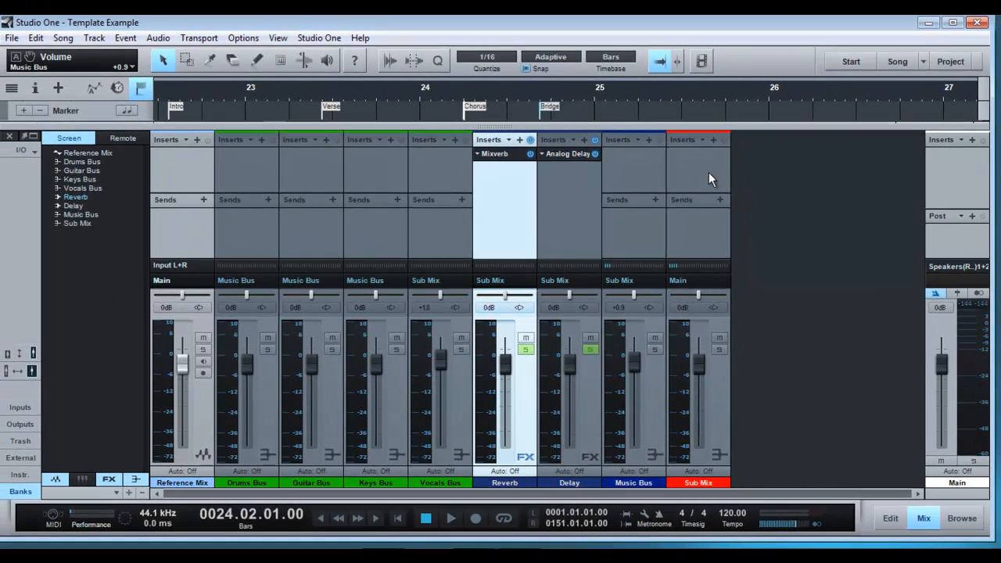
pyautogui.moveTo(712, 216)
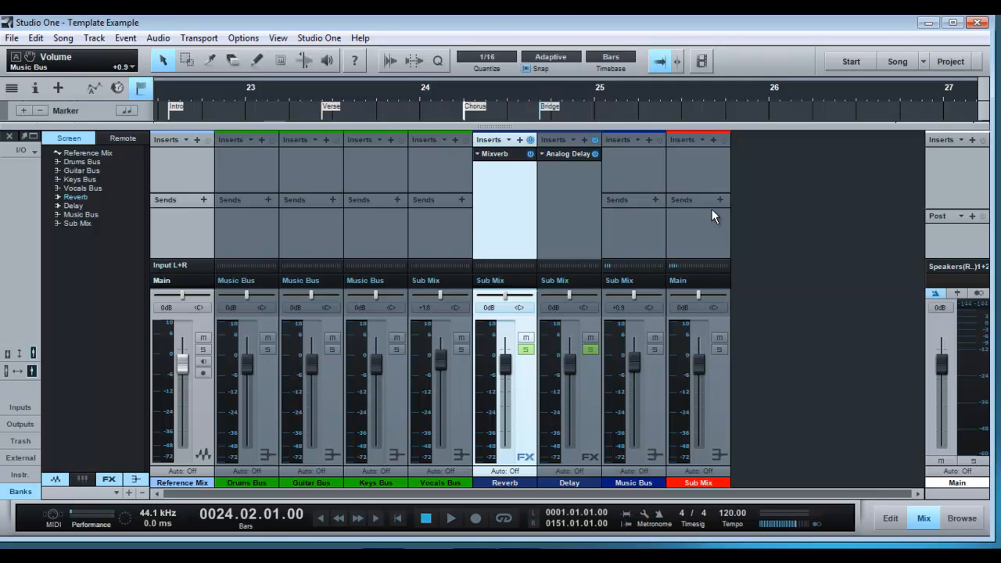
pyautogui.moveTo(993, 300)
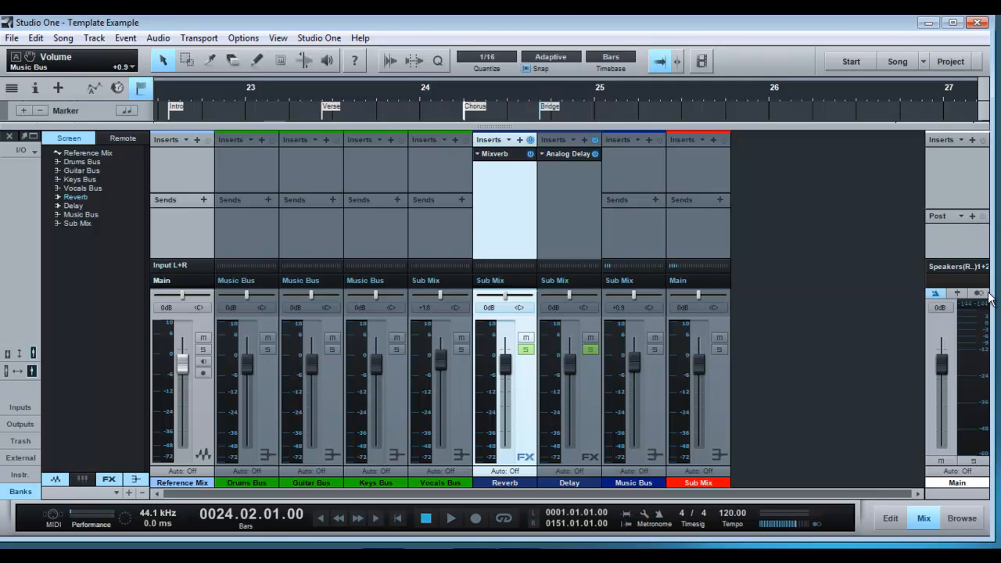
pyautogui.moveTo(685, 181)
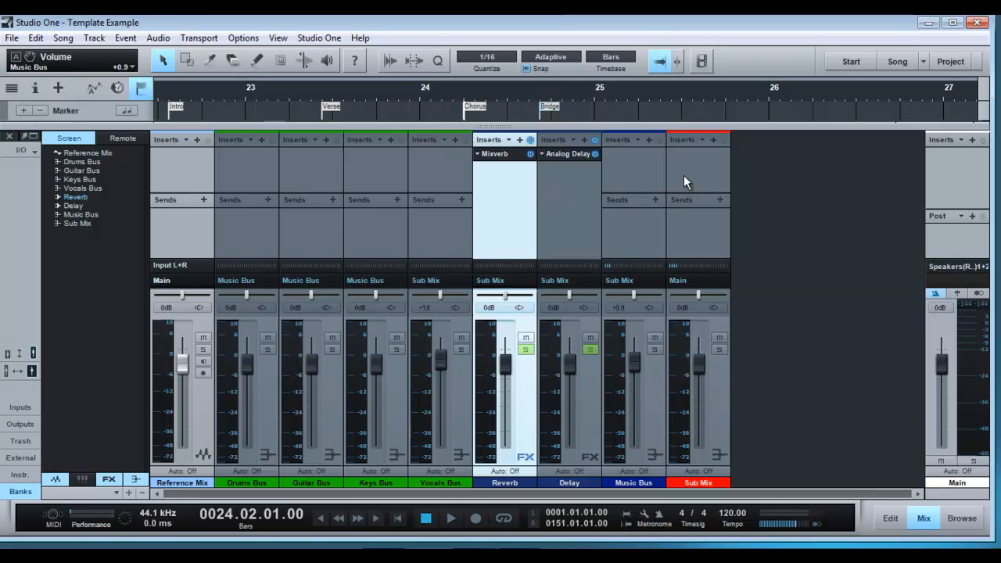
pyautogui.moveTo(701, 320)
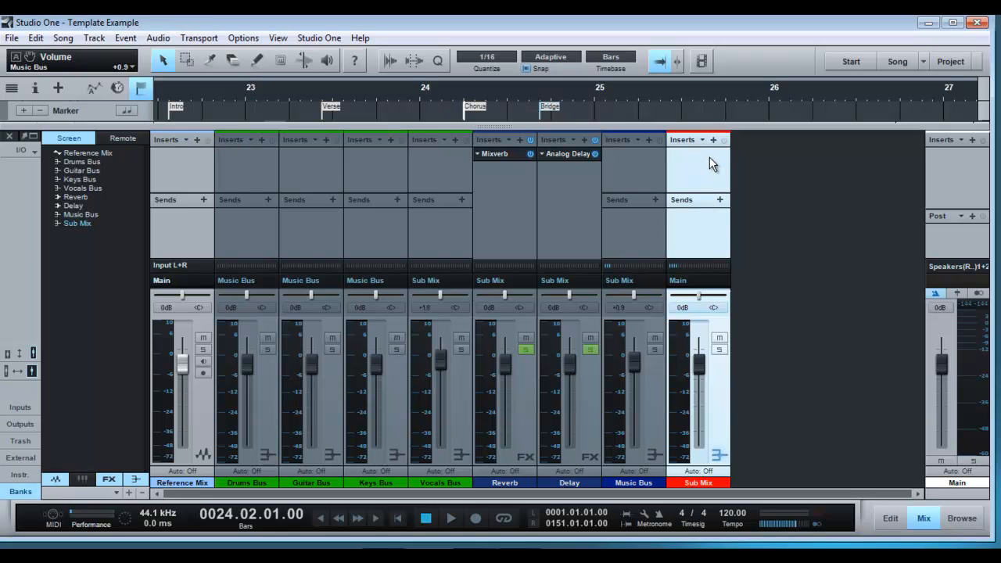
pyautogui.moveTo(712, 144)
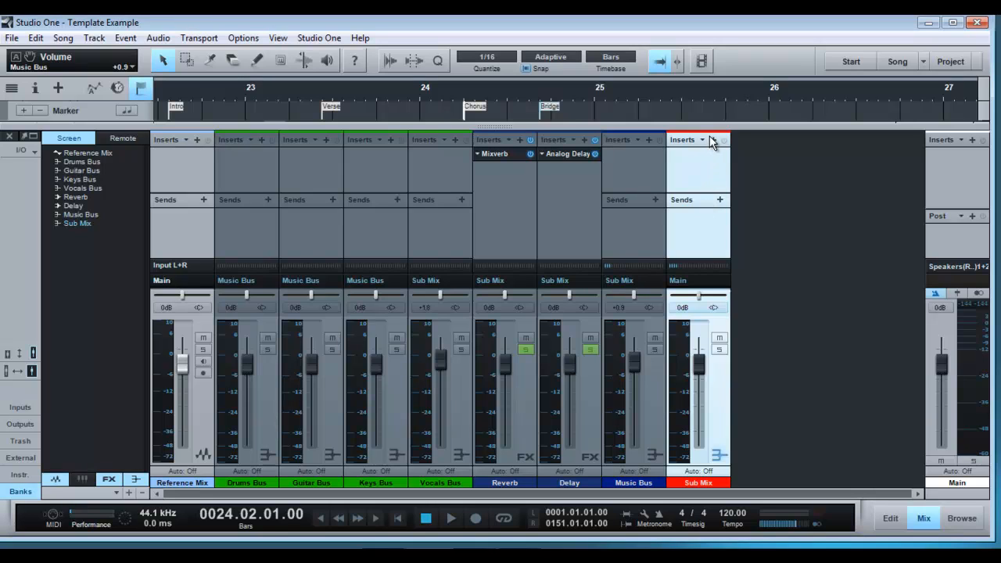
# List the saved FX chain presets for the Sub Mix channel's inserts
pyautogui.click(713, 141)
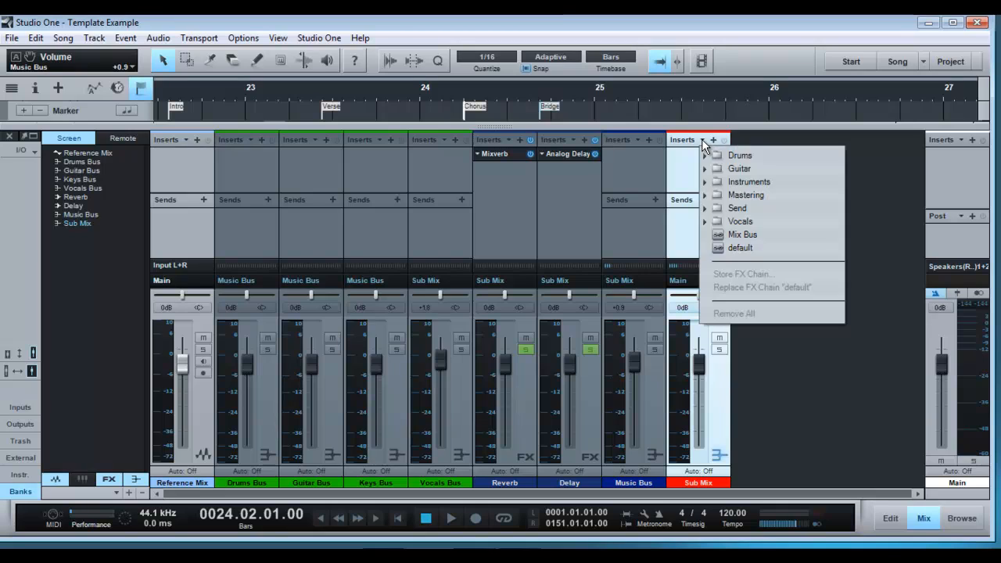
pyautogui.moveTo(741, 235)
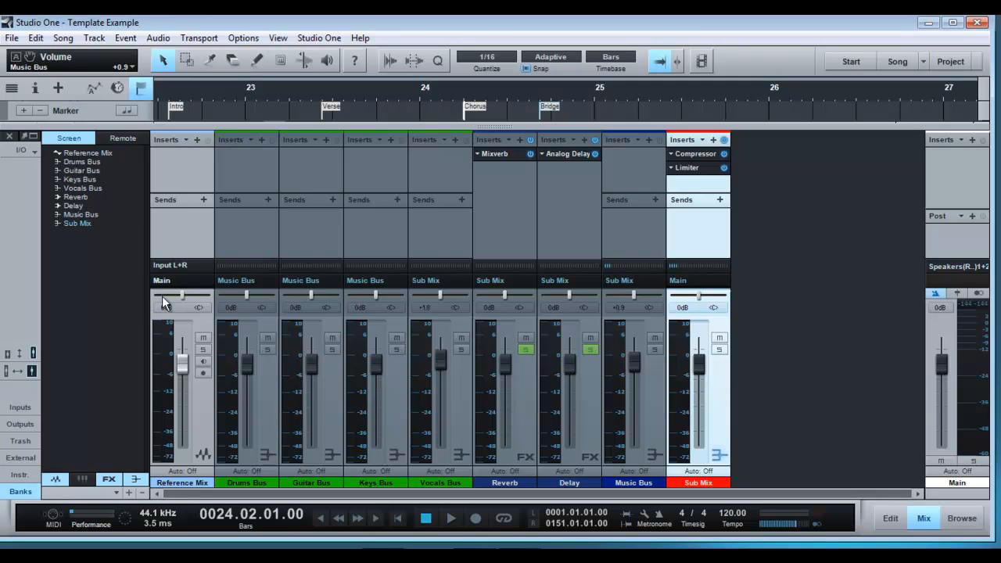
pyautogui.moveTo(320, 249)
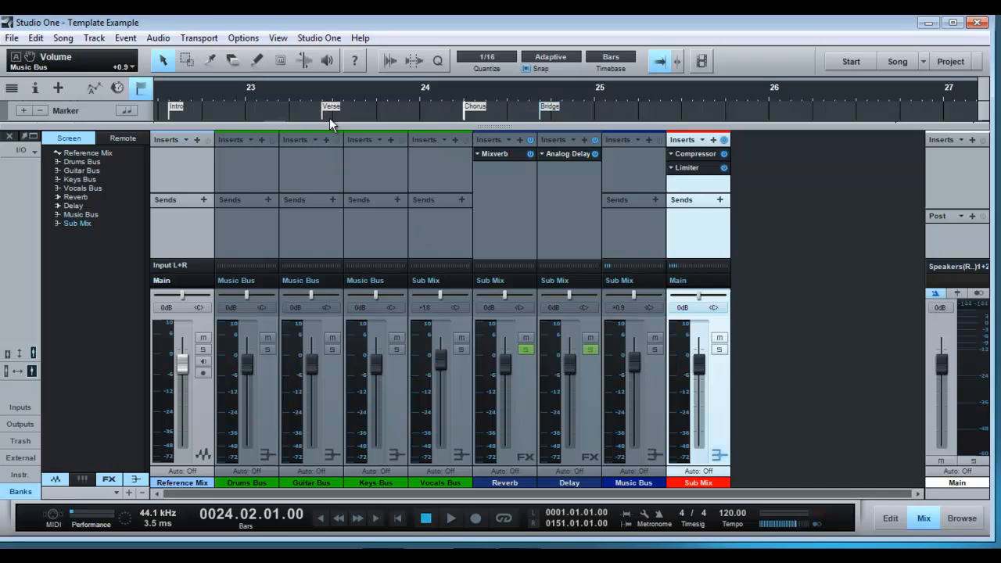
pyautogui.moveTo(194, 398)
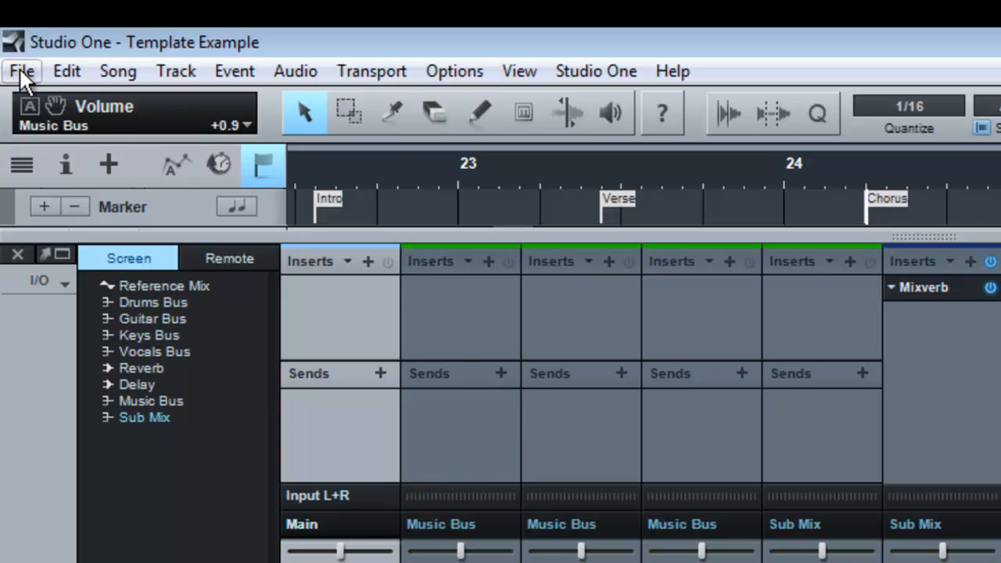
# Save the session as a template titled 'Mix Template' via File > Save As Template
pyautogui.click(21, 72)
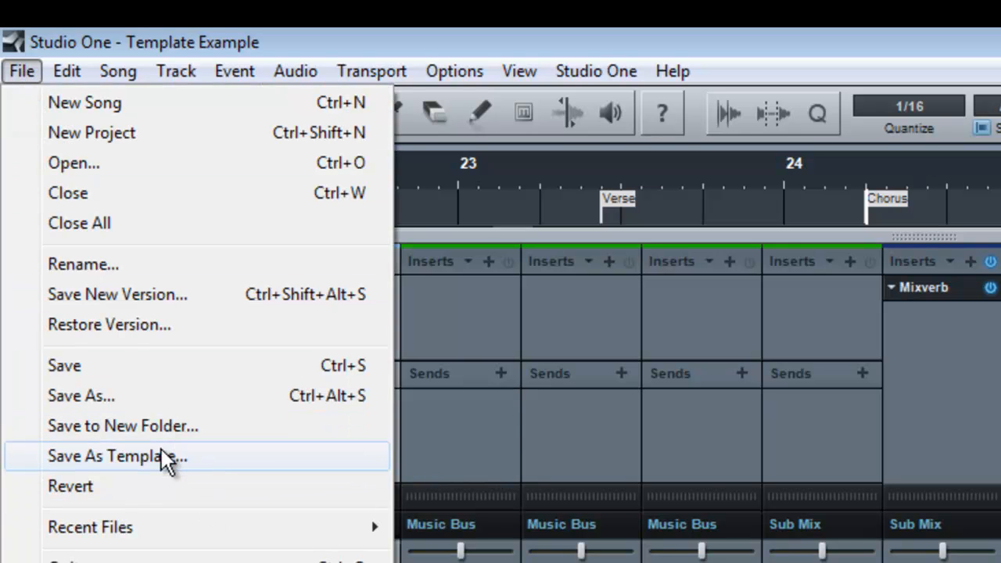
pyautogui.click(116, 457)
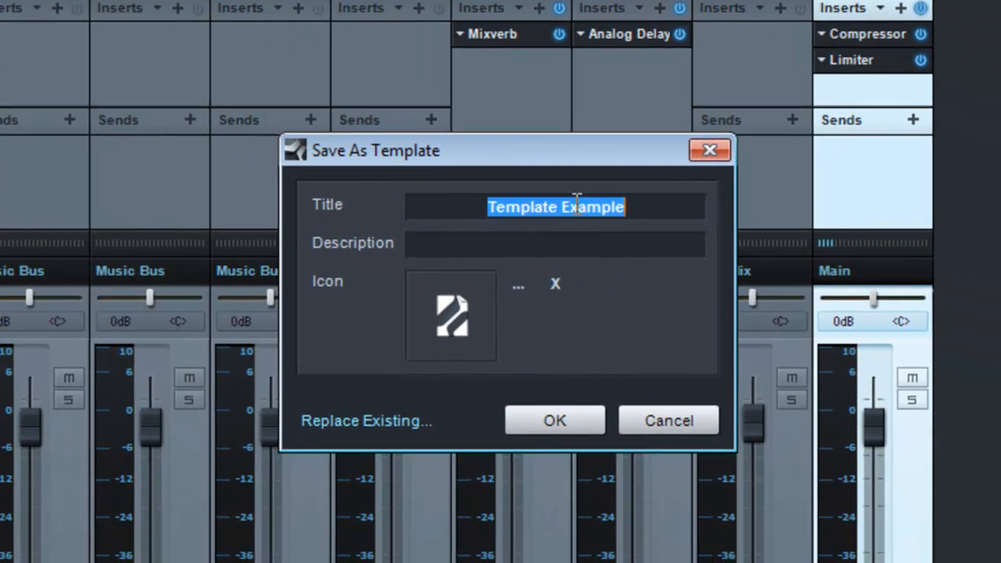
pyautogui.write('M')
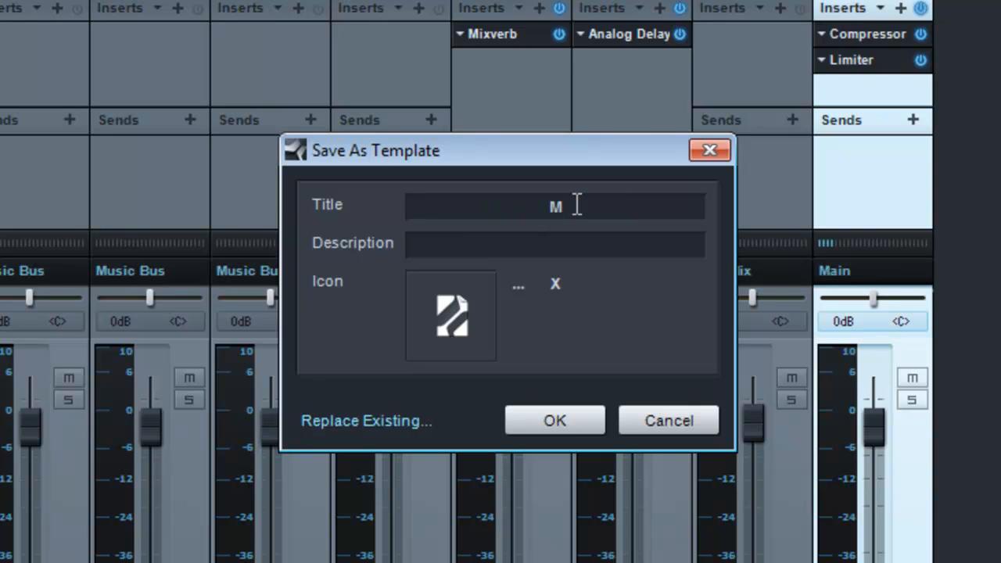
pyautogui.write('ix Templ')
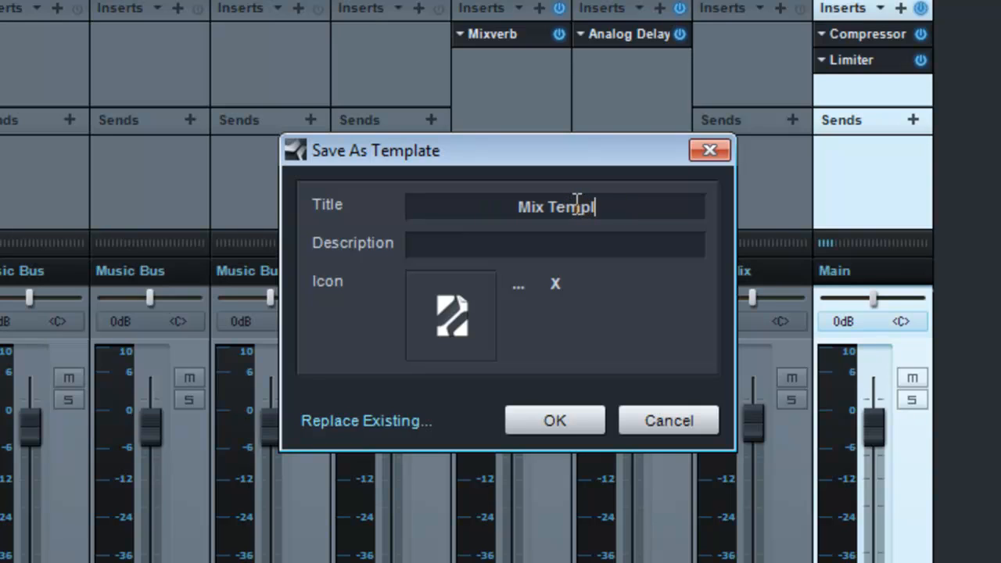
pyautogui.write('ate')
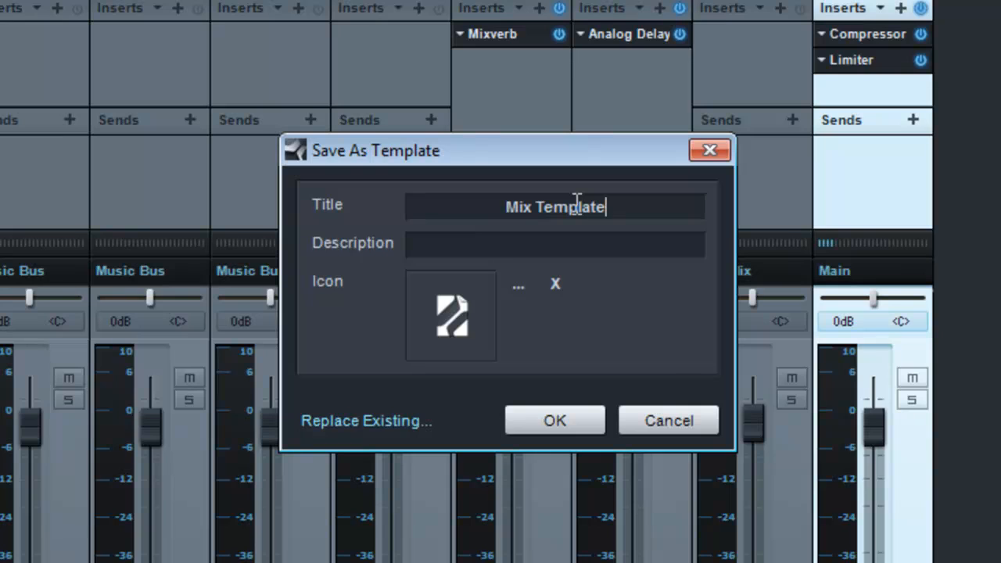
pyautogui.moveTo(571, 354)
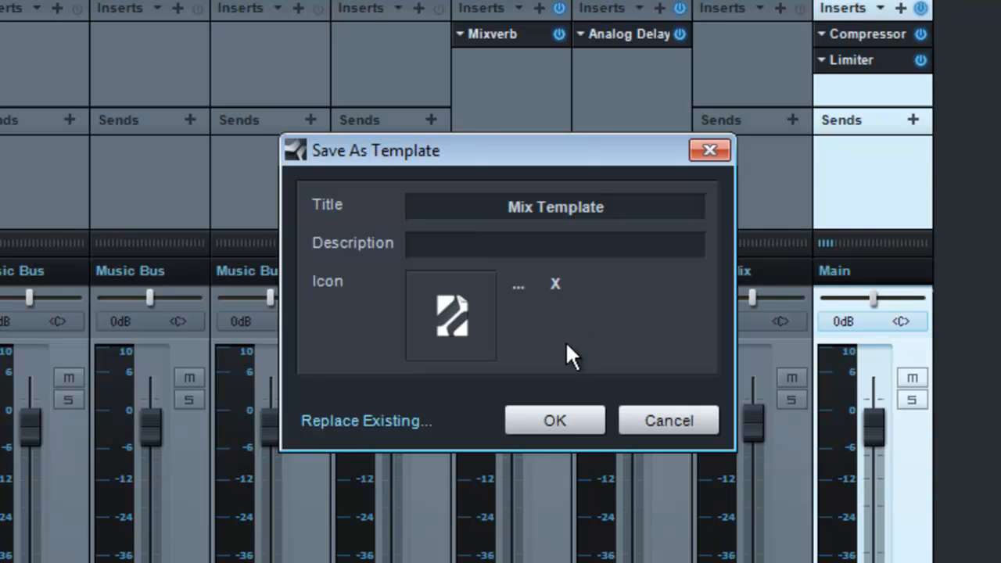
pyautogui.click(553, 419)
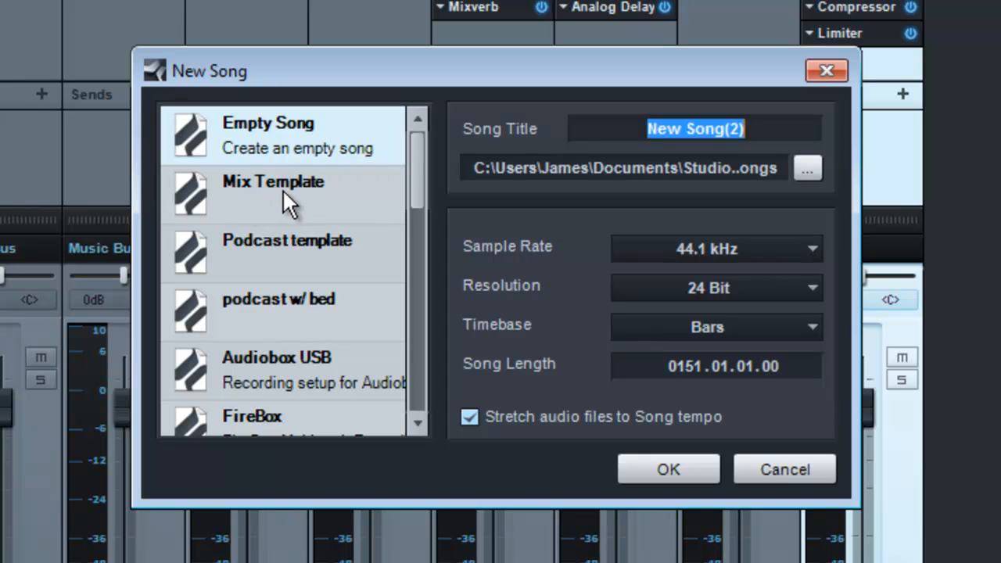
# Create a new song titled 'Sample Song' from the Mix Template
pyautogui.click(282, 195)
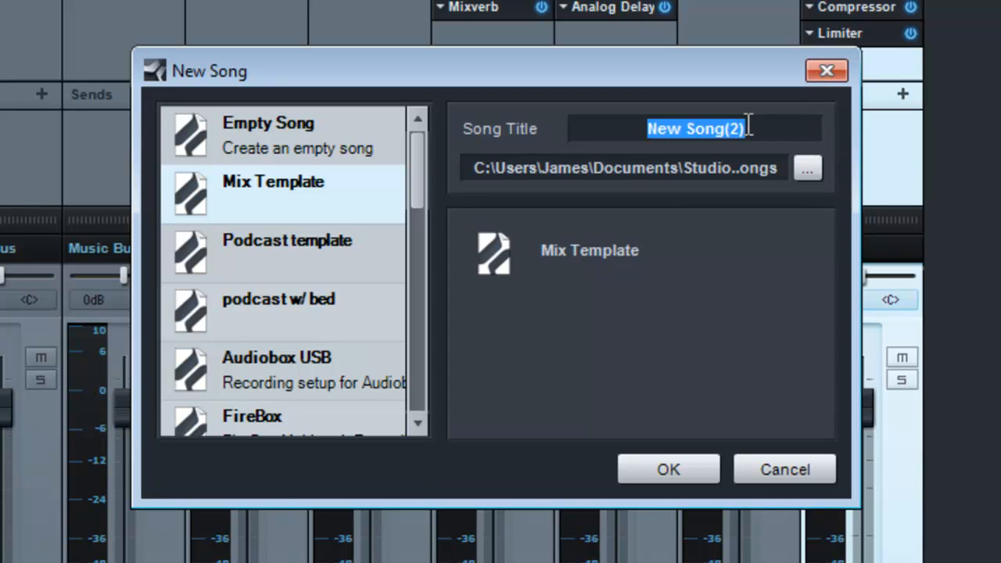
pyautogui.write('Sample S')
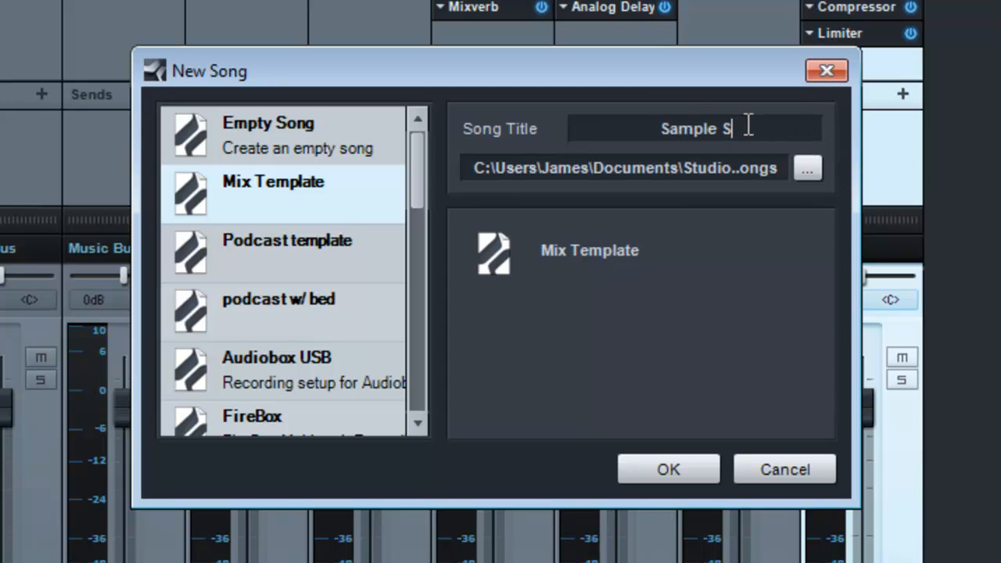
pyautogui.write('ong')
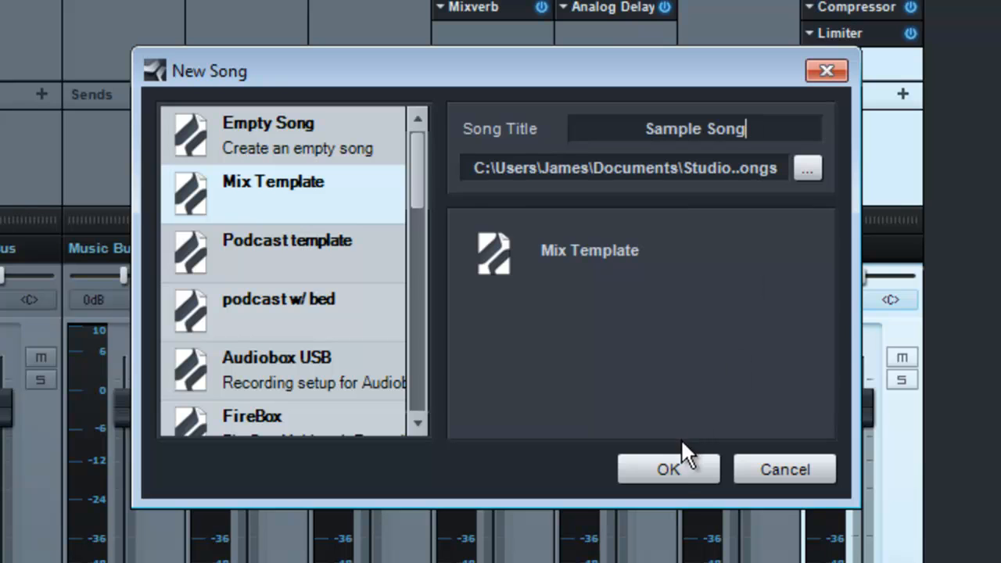
pyautogui.click(667, 469)
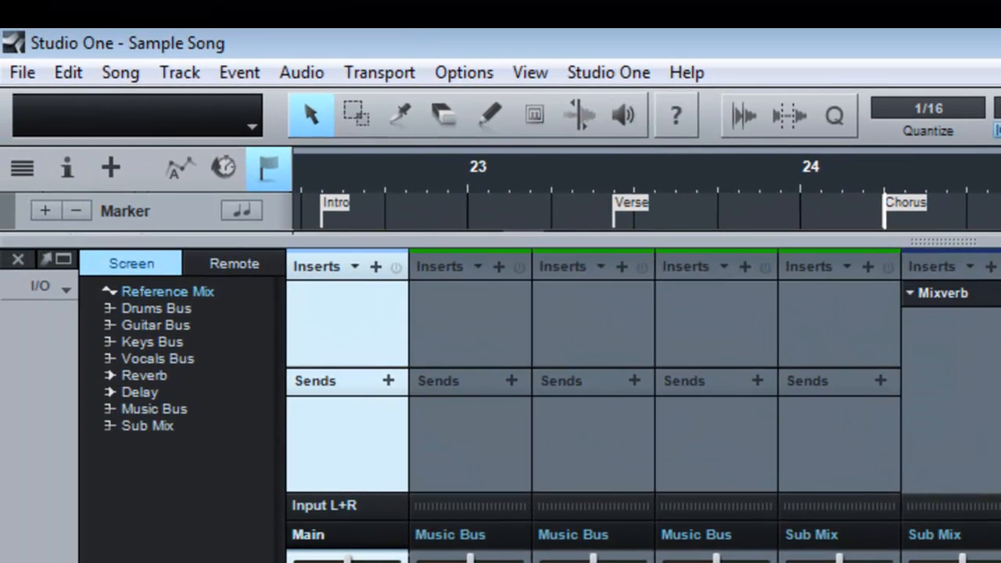
pyautogui.moveTo(222, 50)
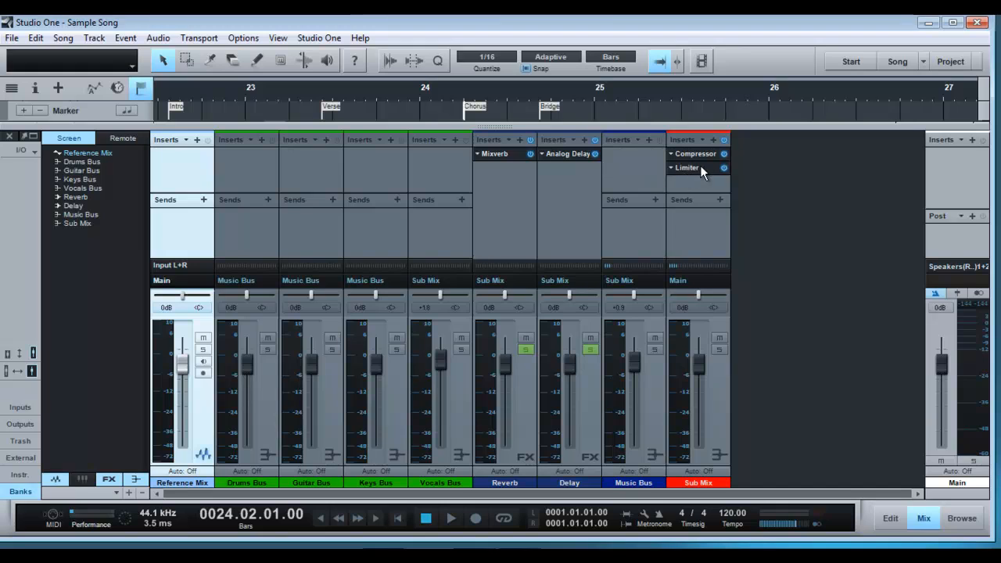
pyautogui.moveTo(544, 103)
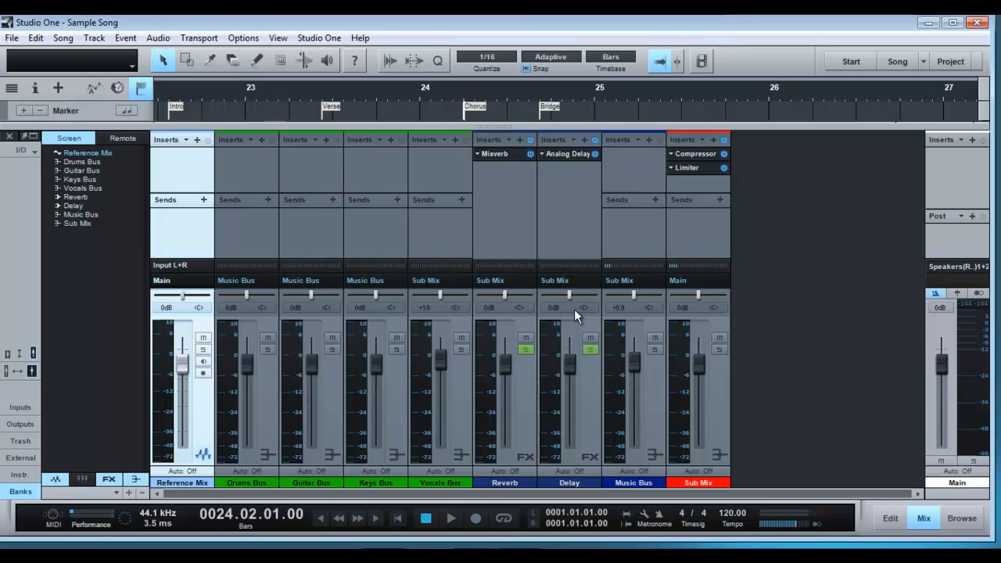
pyautogui.click(63, 37)
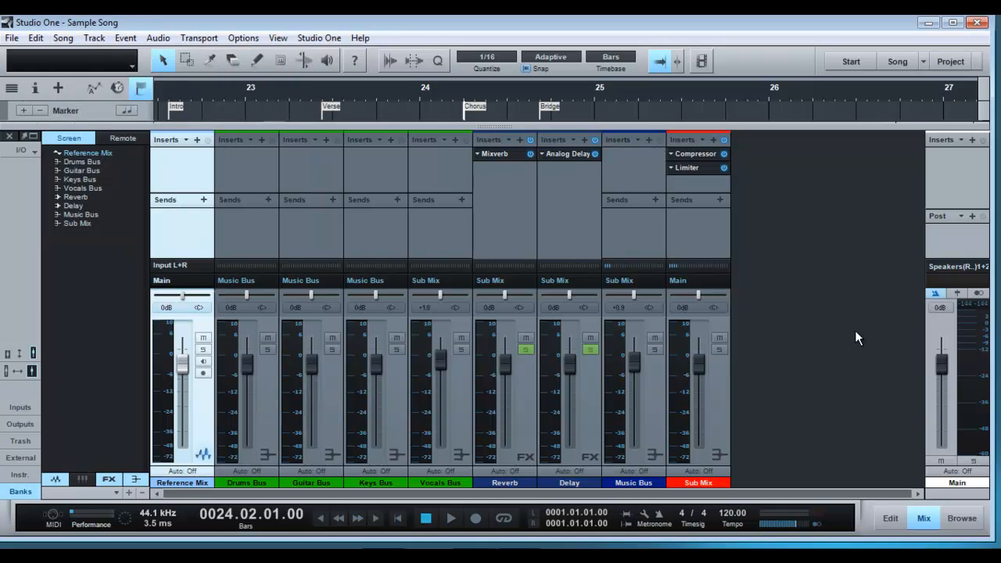
pyautogui.moveTo(493, 316)
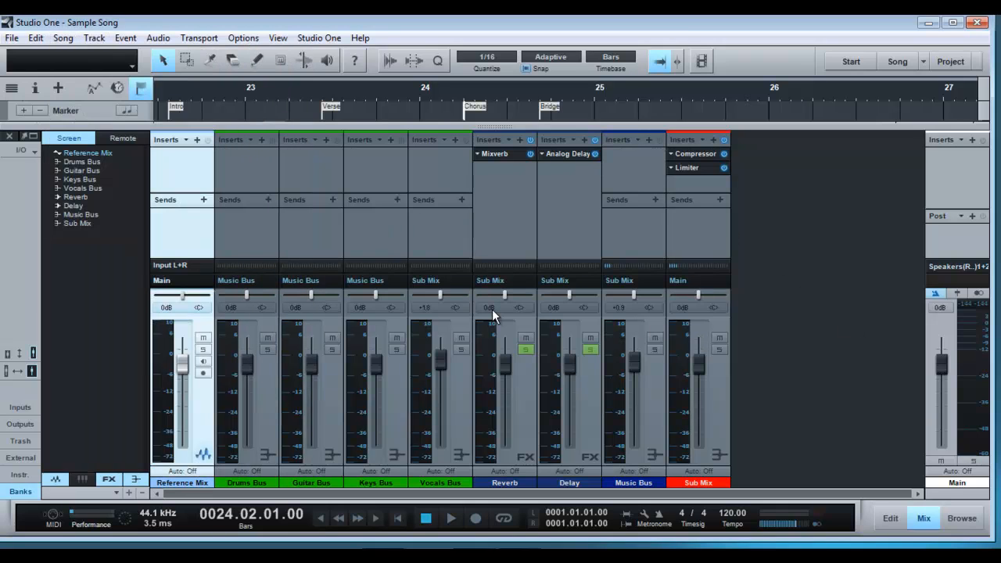
pyautogui.moveTo(406, 321)
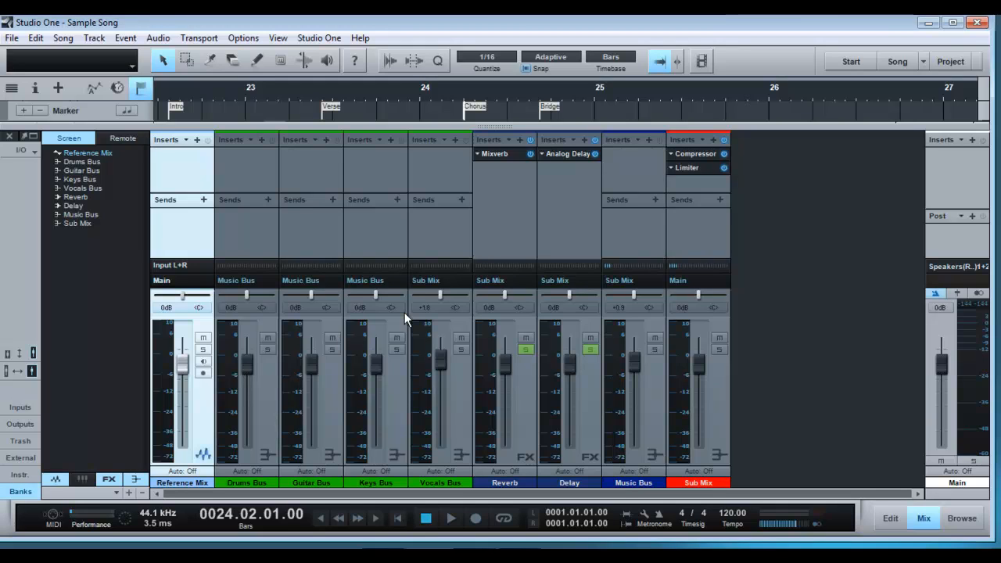